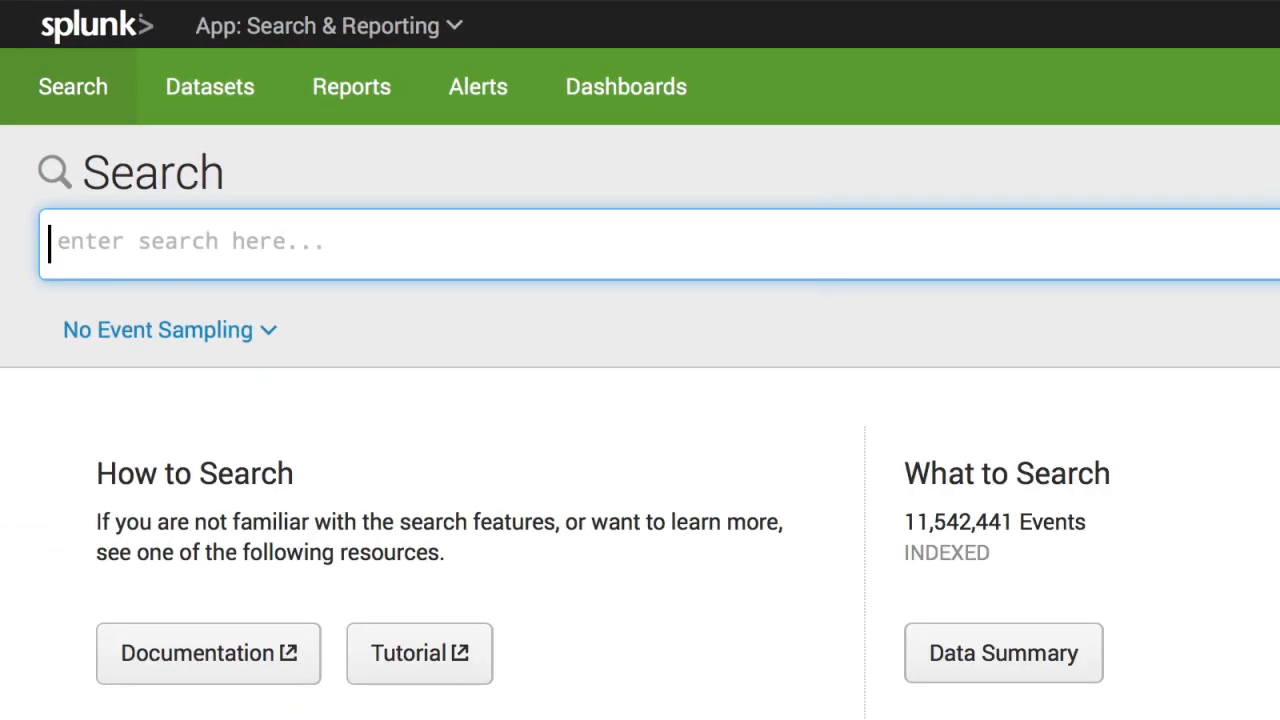
Run the suggested search sourcetype=access_combined status>=500.
type("sourcetype=access_combined status")
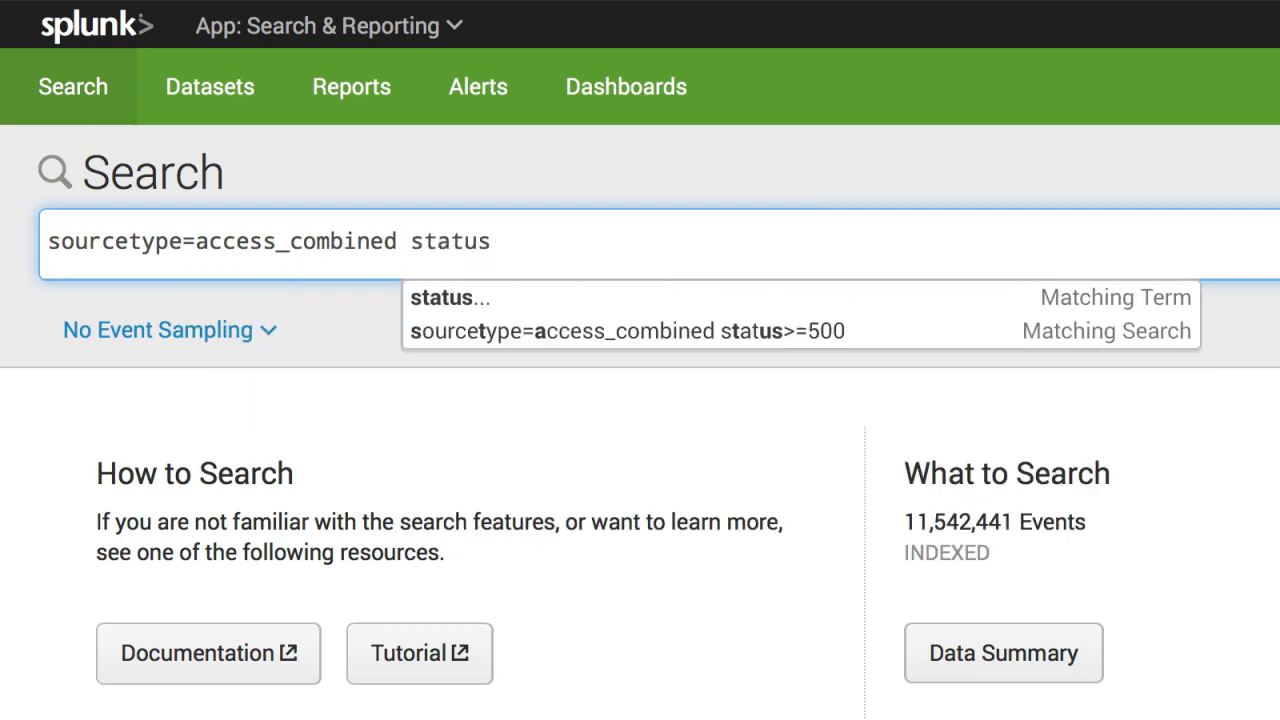
left_click(628, 332)
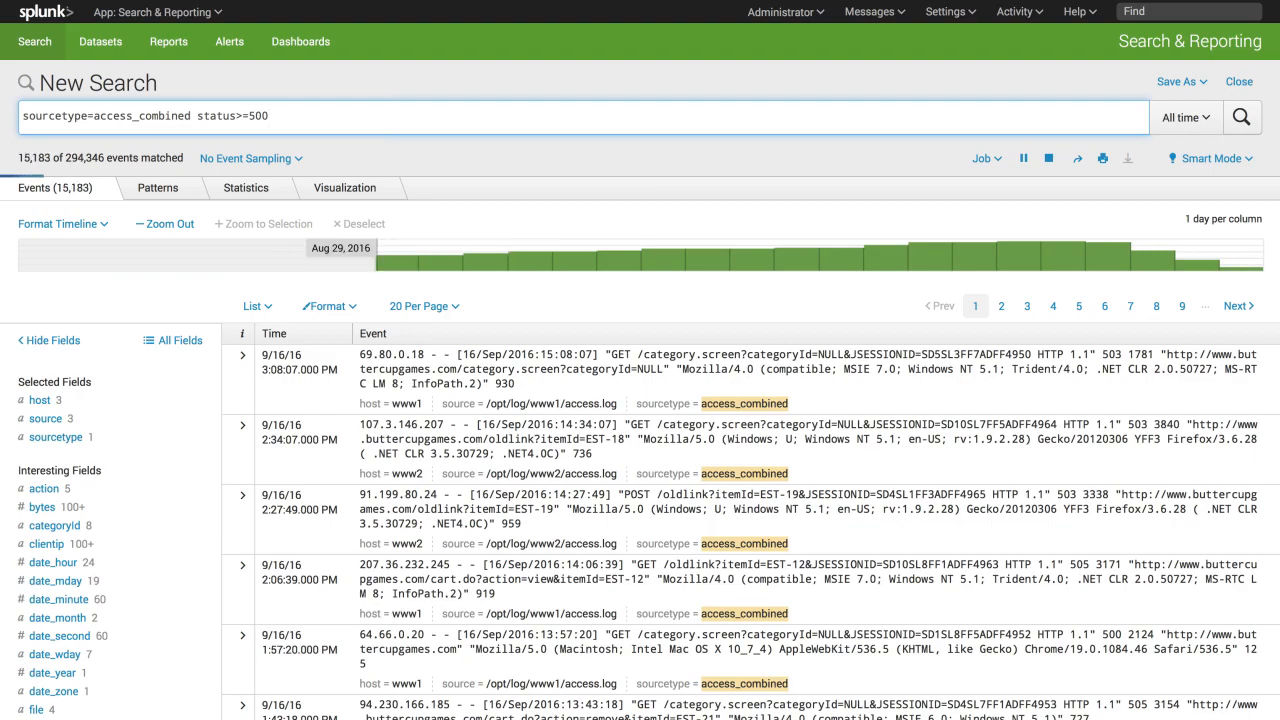
Save the search as an alert titled 'Server Errors' with Real-time alert type.
left_click(1176, 80)
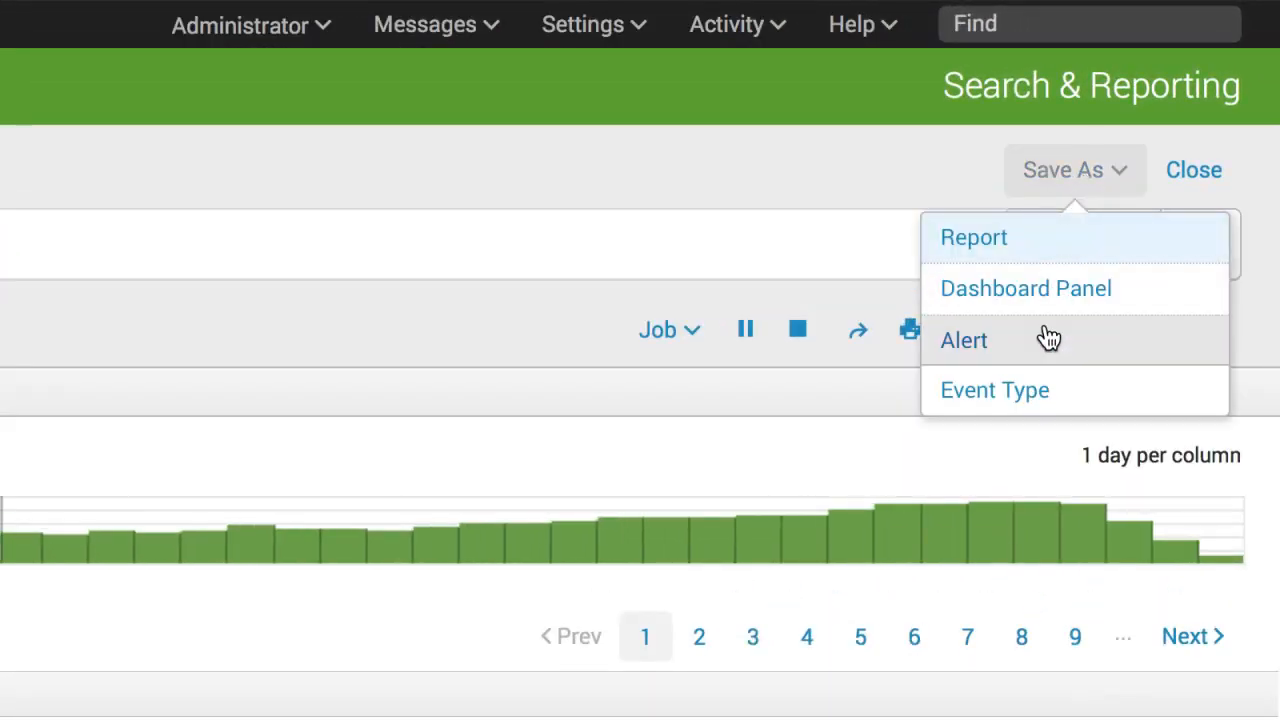
left_click(964, 340)
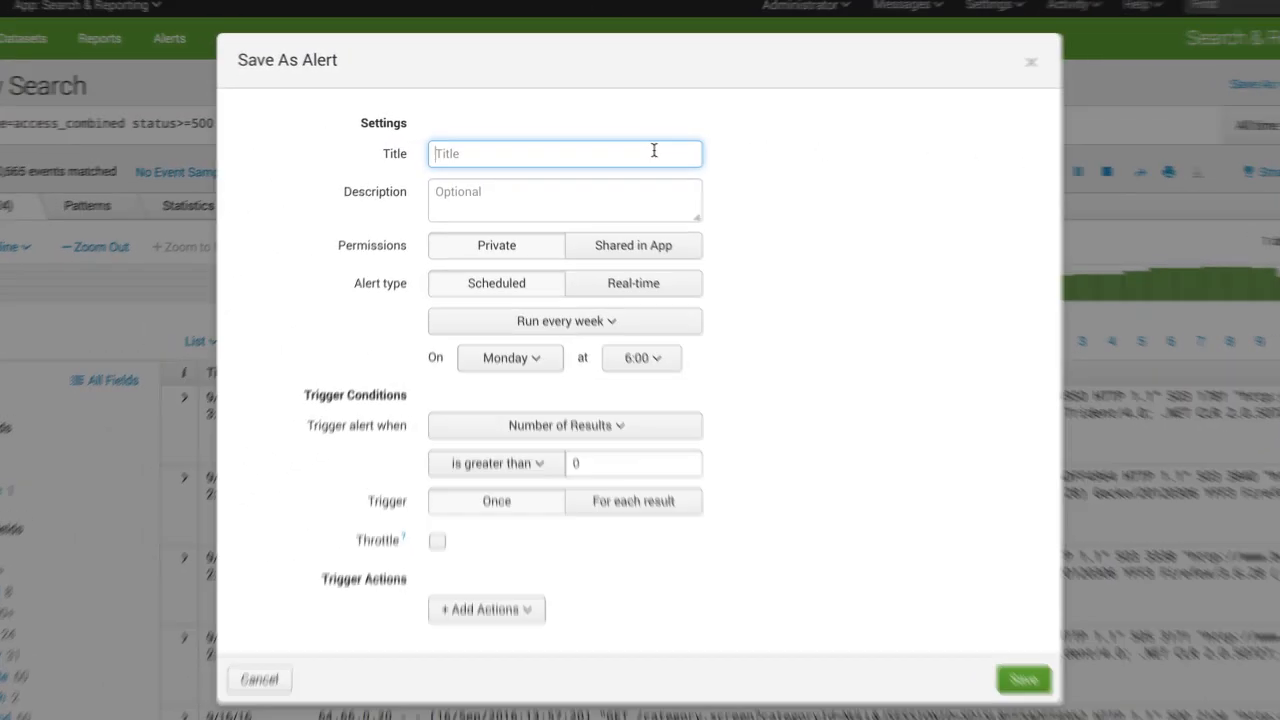
type("Server Errors")
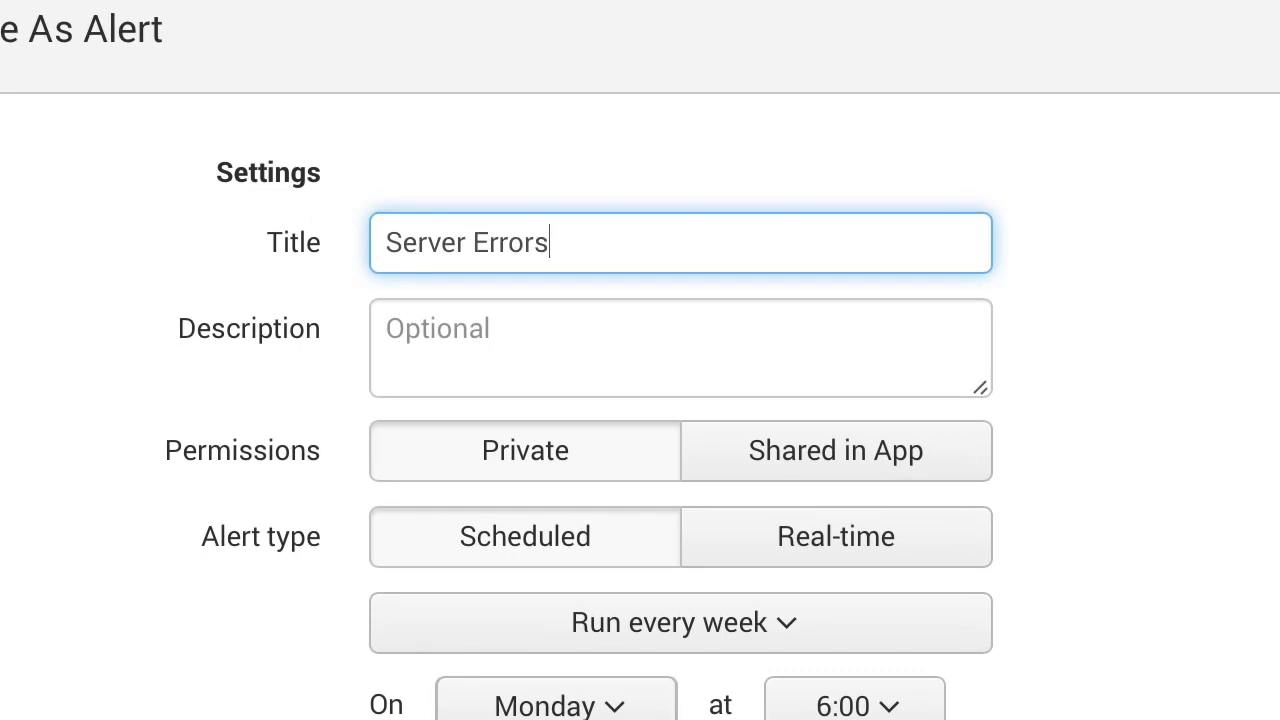
scroll("down", 3)
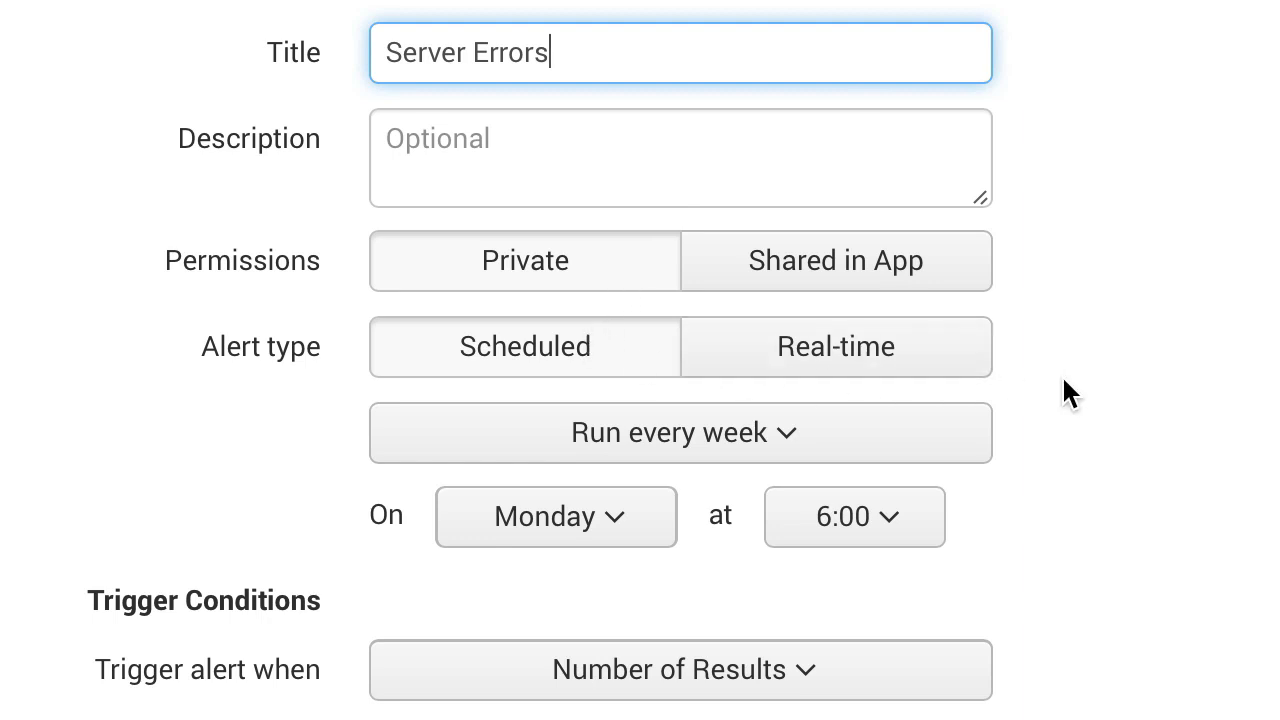
scroll("down", 3)
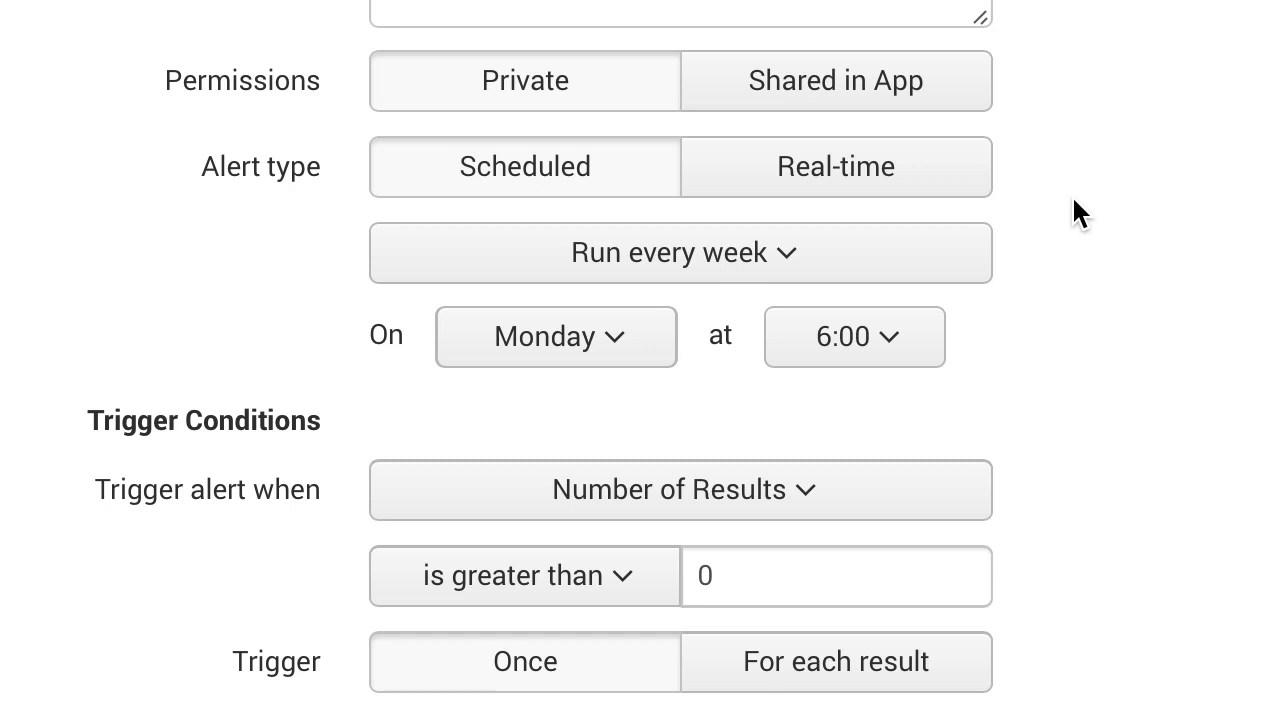
left_click(836, 166)
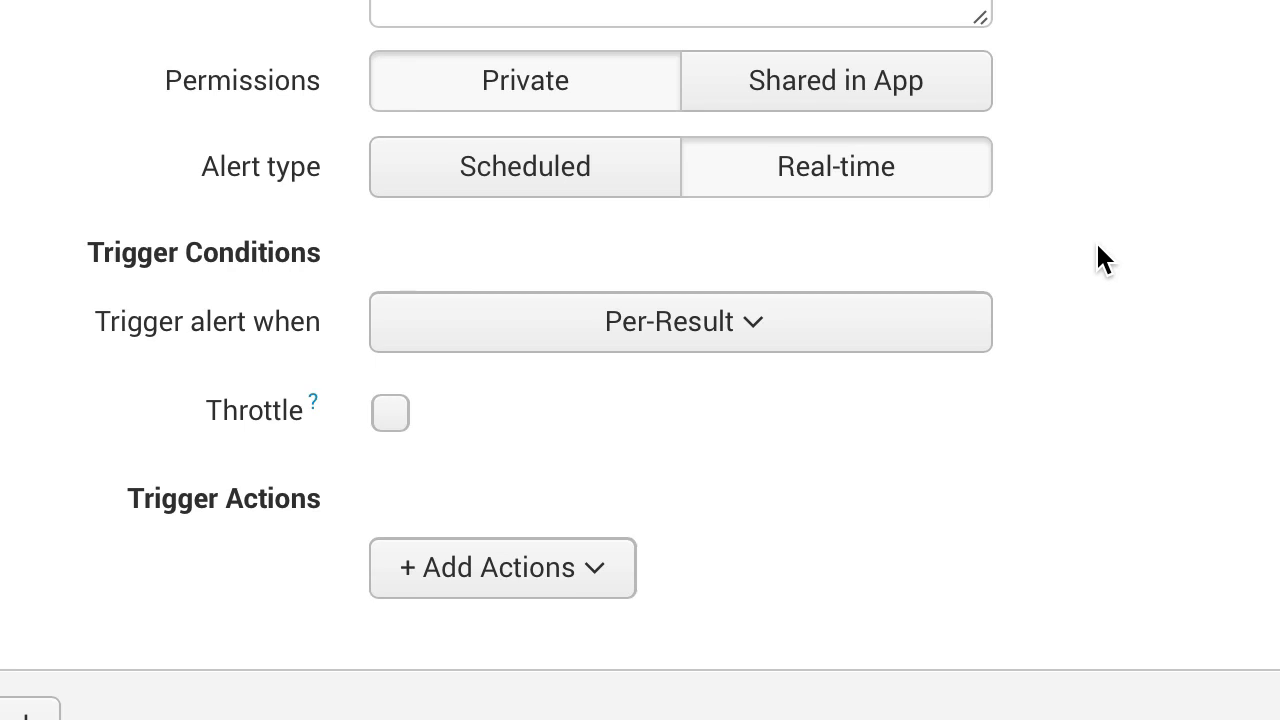
Switch the alert to Scheduled, running every hour at 15 minutes past.
left_click(524, 166)
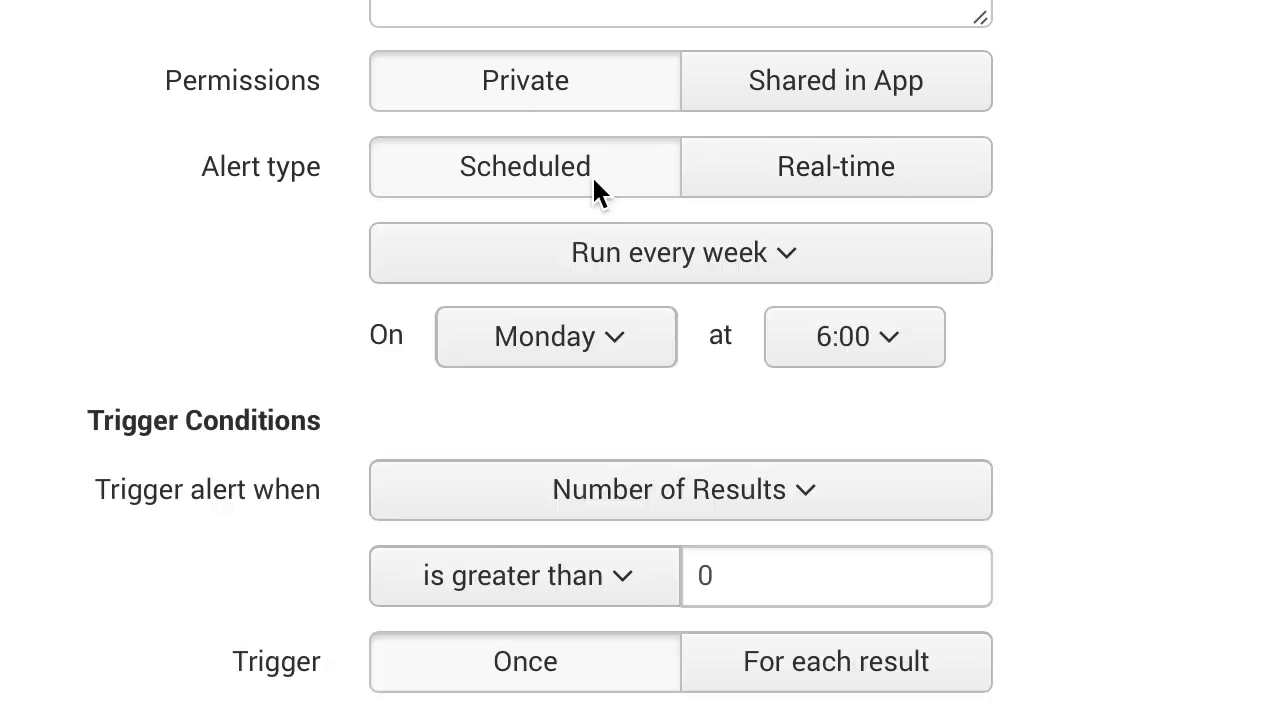
mouse_move(944, 272)
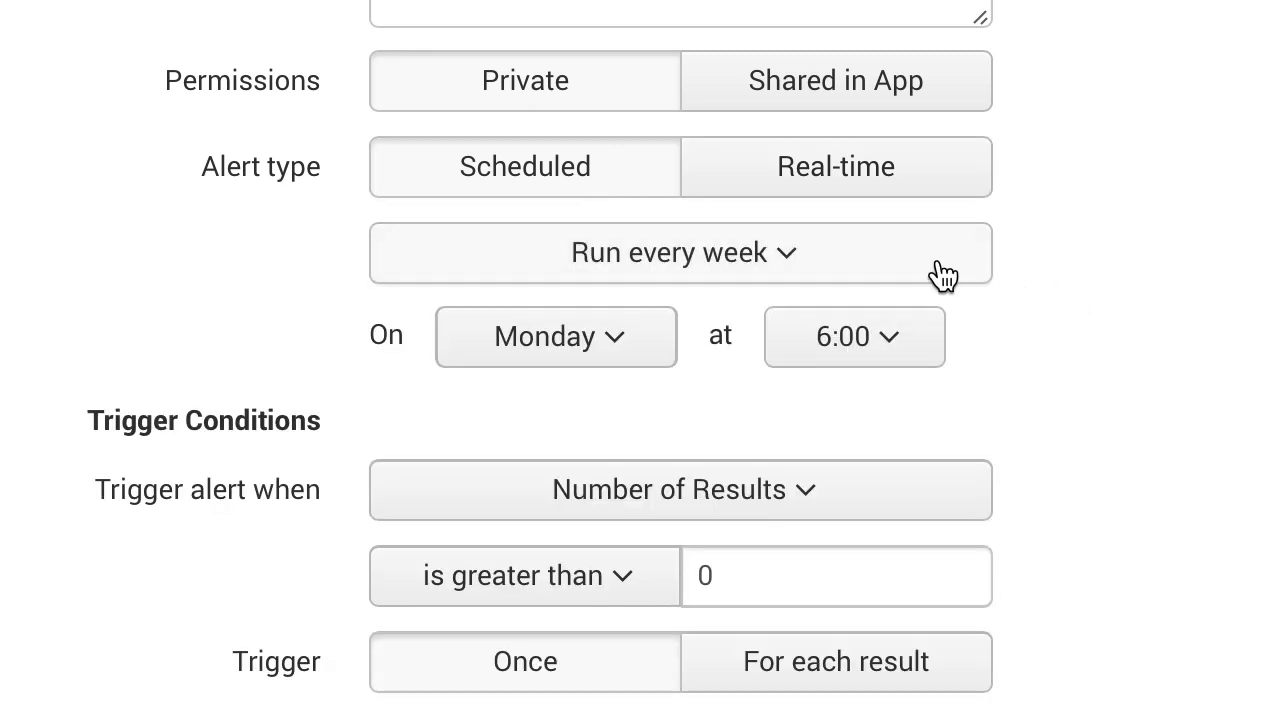
left_click(680, 252)
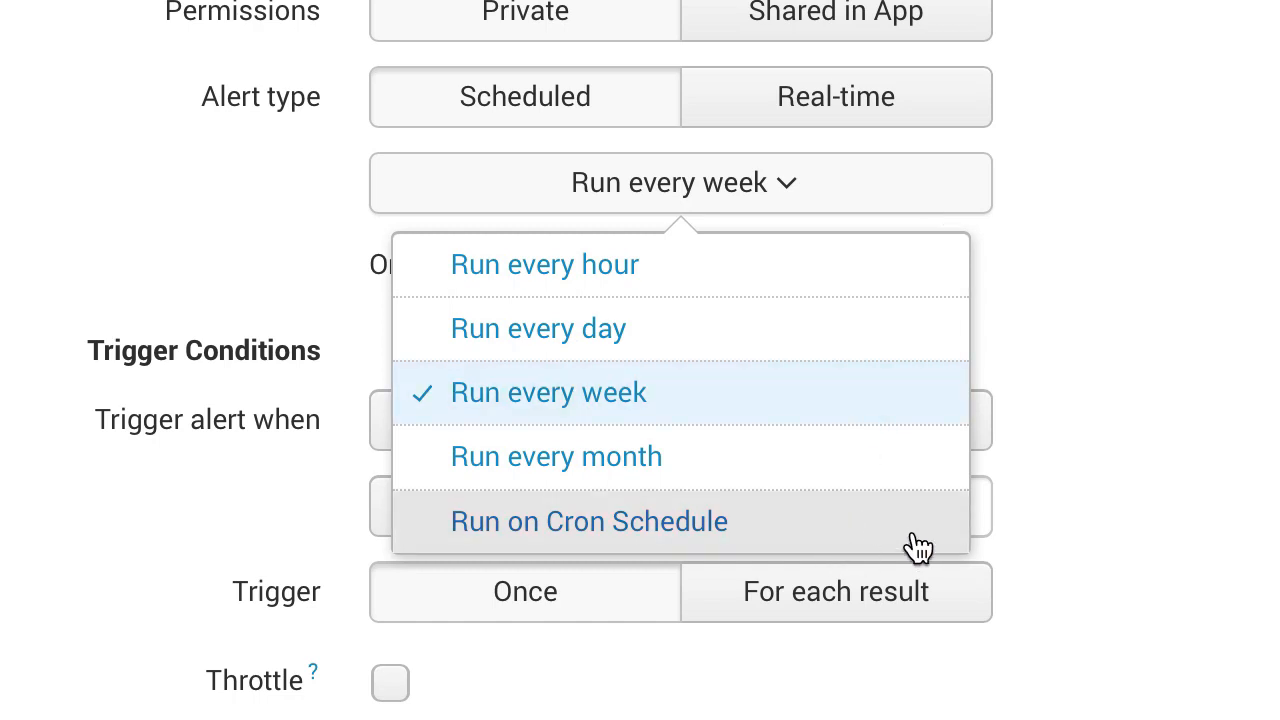
mouse_move(1178, 344)
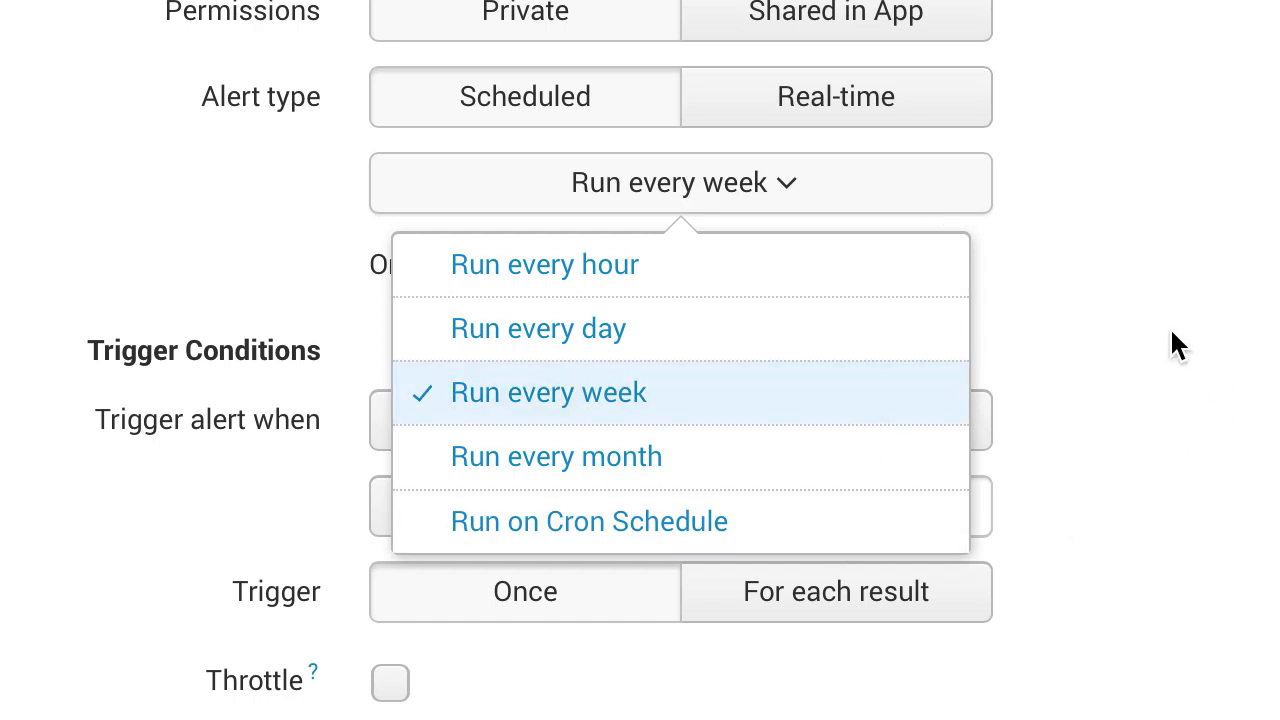
left_click(544, 264)
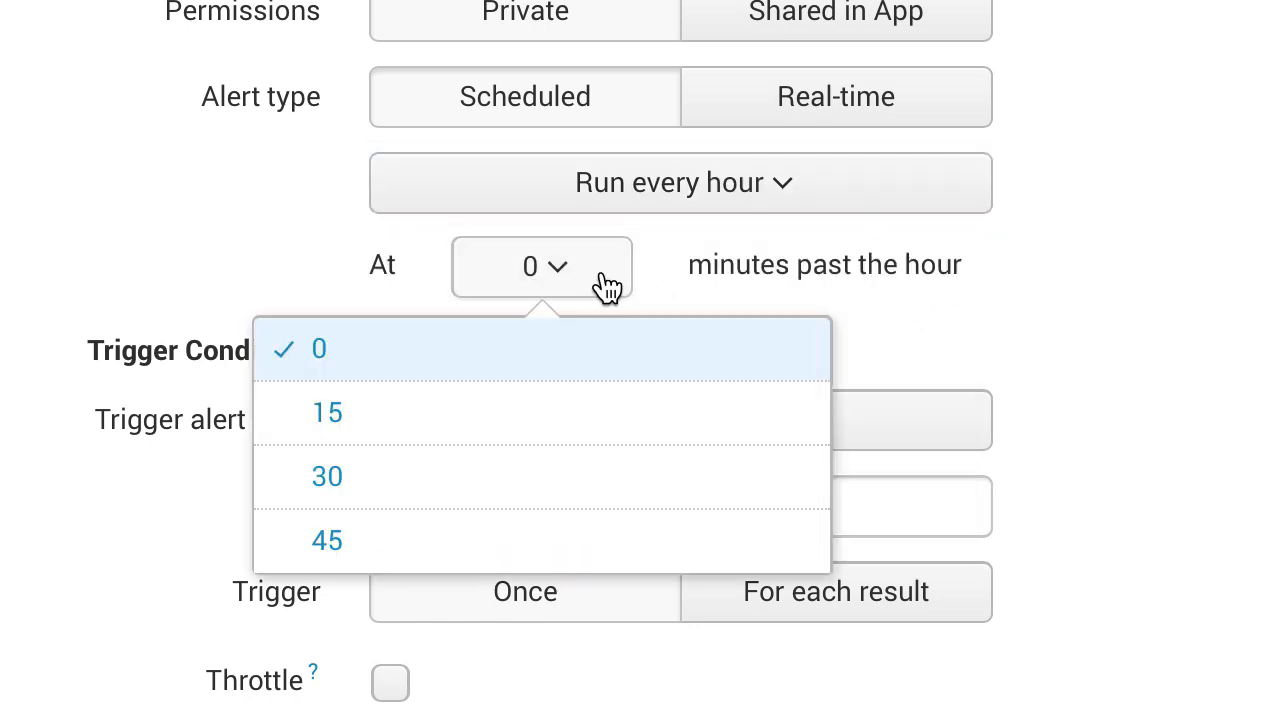
left_click(328, 412)
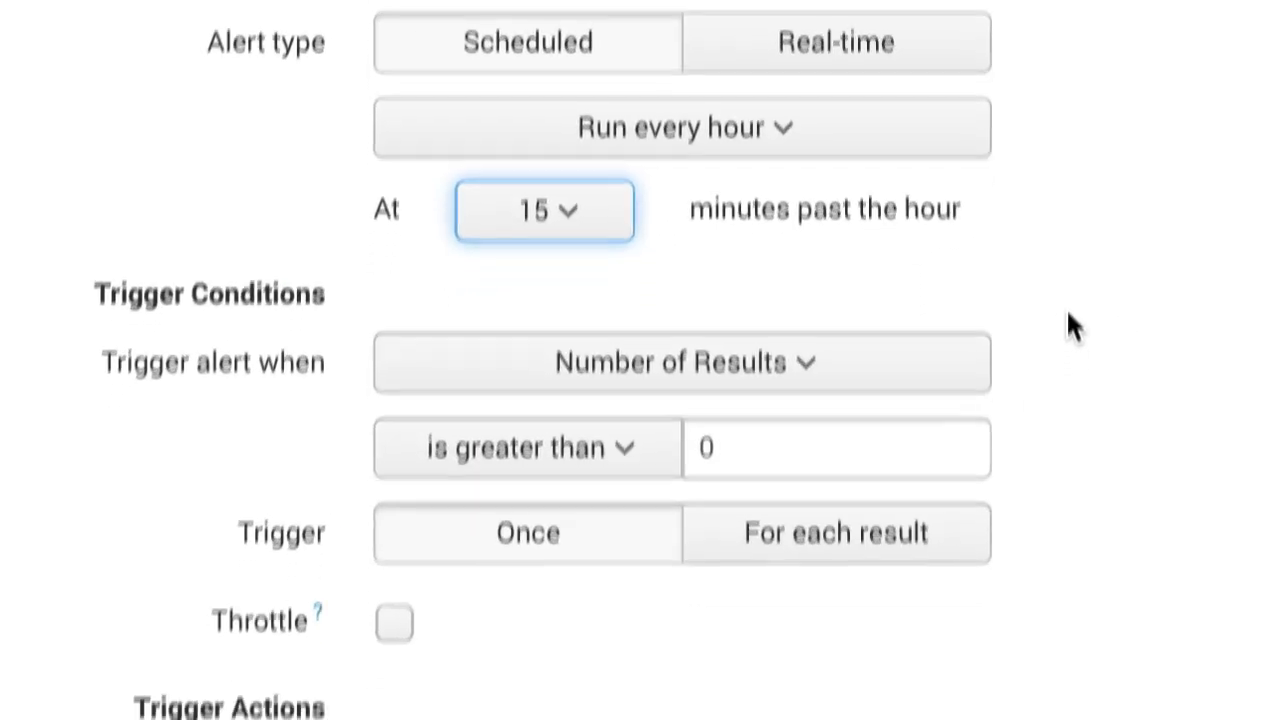
Keep Number of Results as the trigger and review the 'is greater than' comparison choices.
scroll("down", 3)
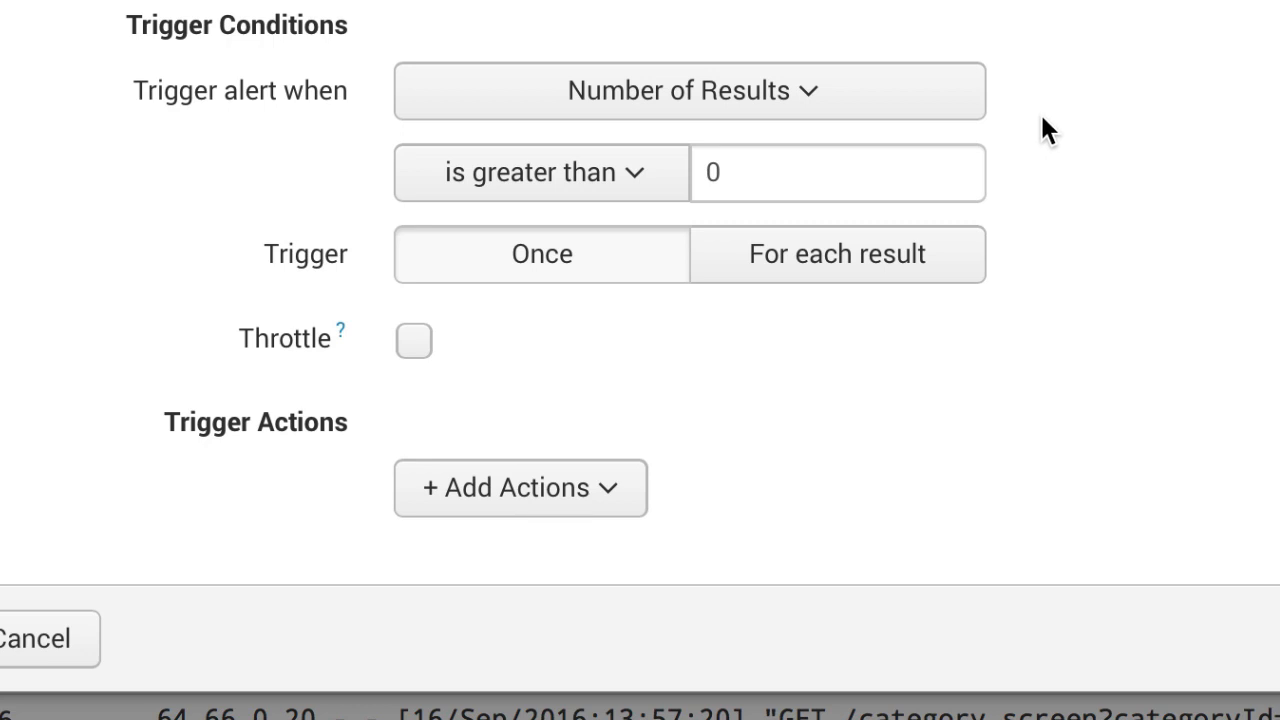
left_click(688, 90)
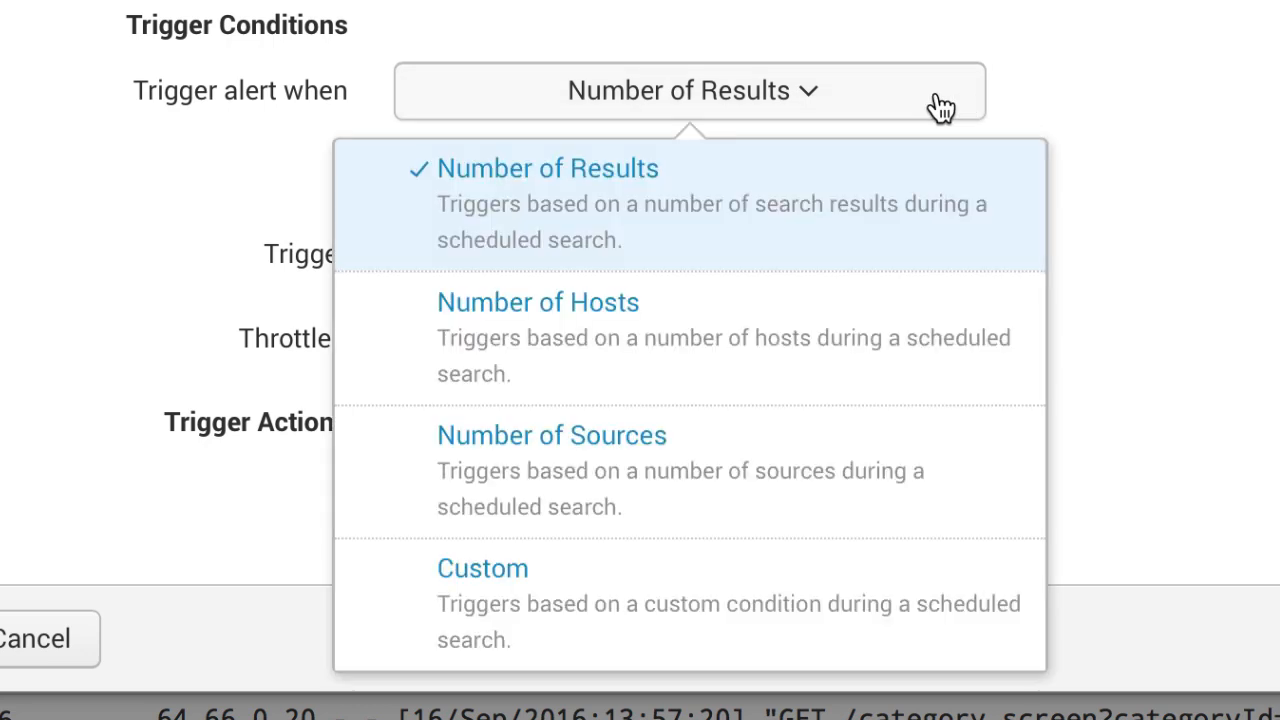
mouse_move(908, 364)
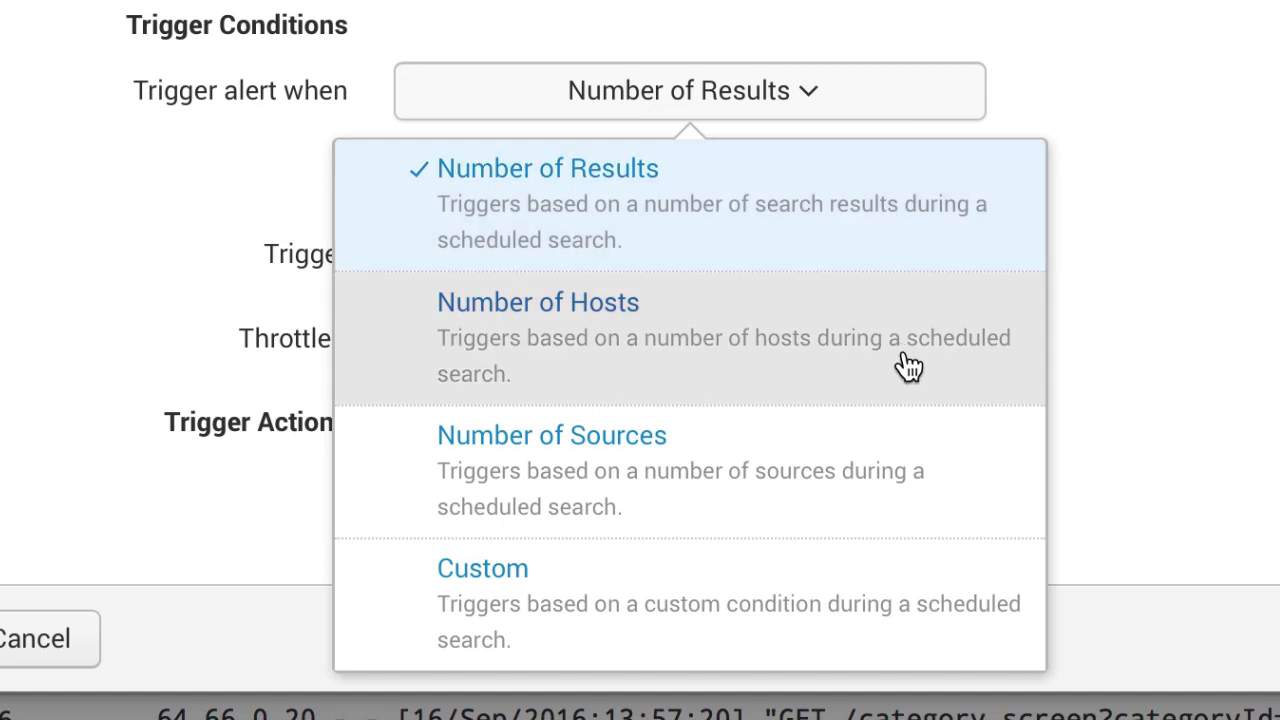
mouse_move(874, 464)
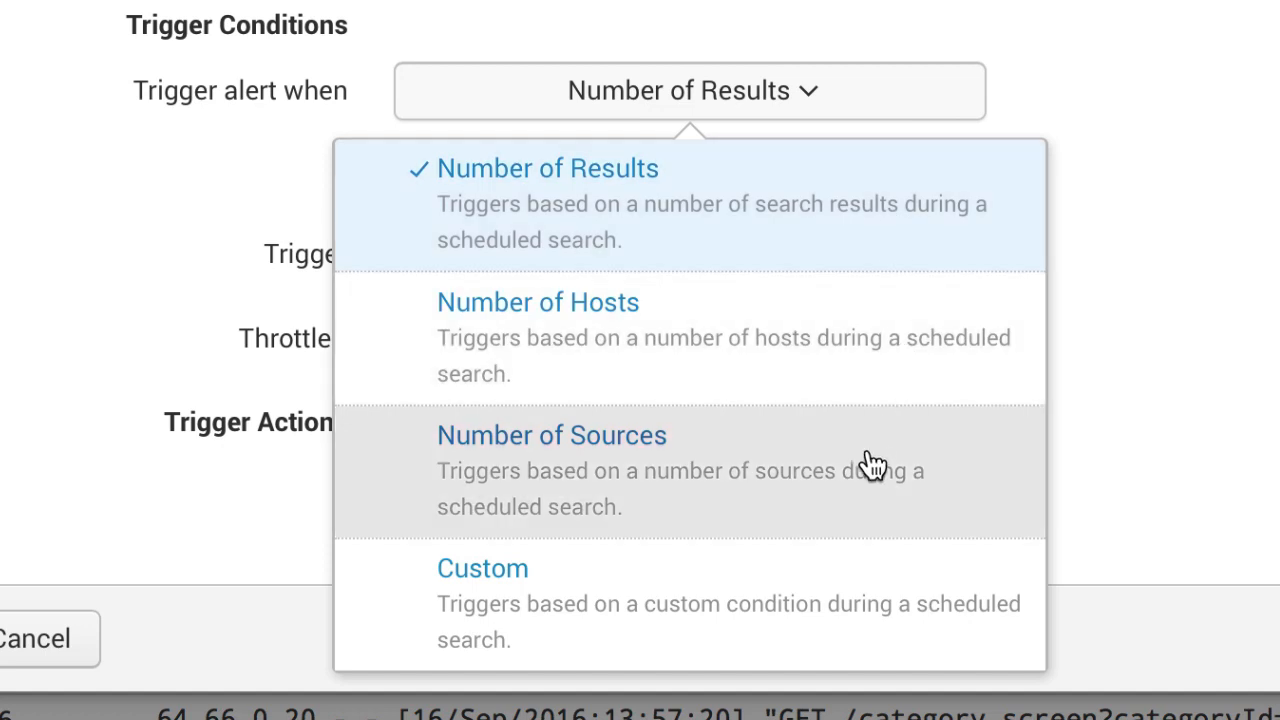
mouse_move(826, 544)
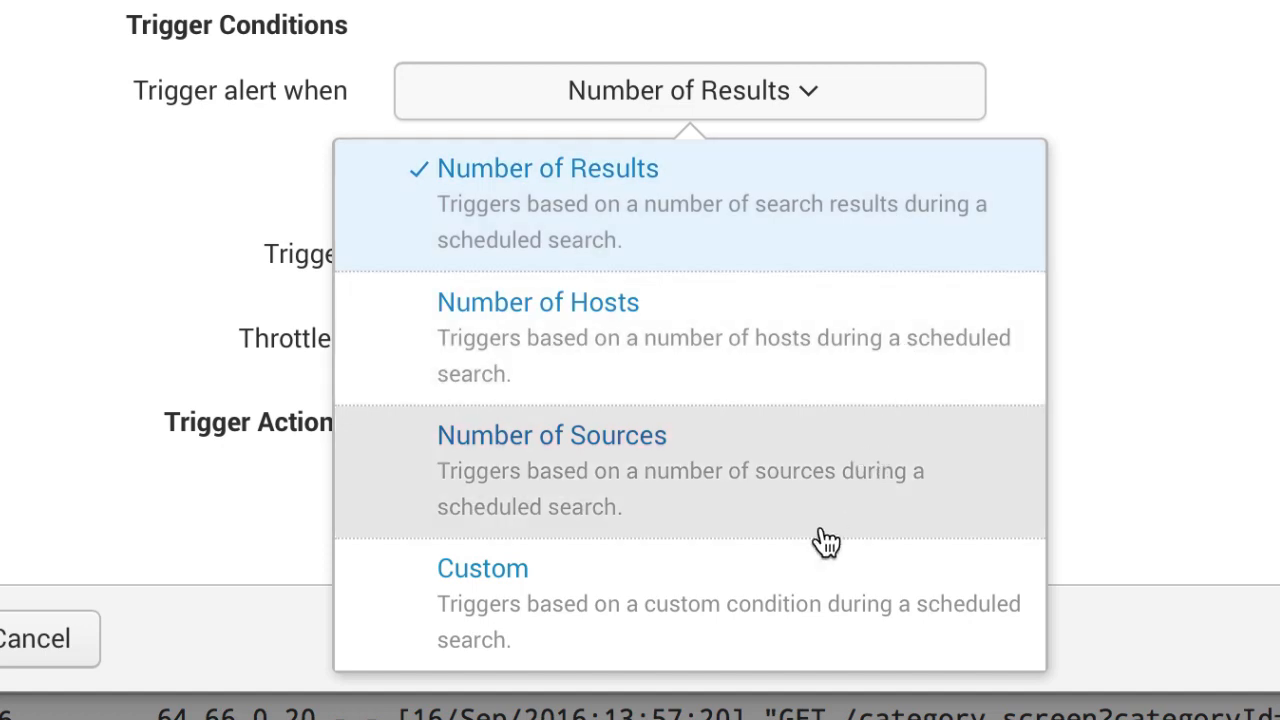
mouse_move(824, 604)
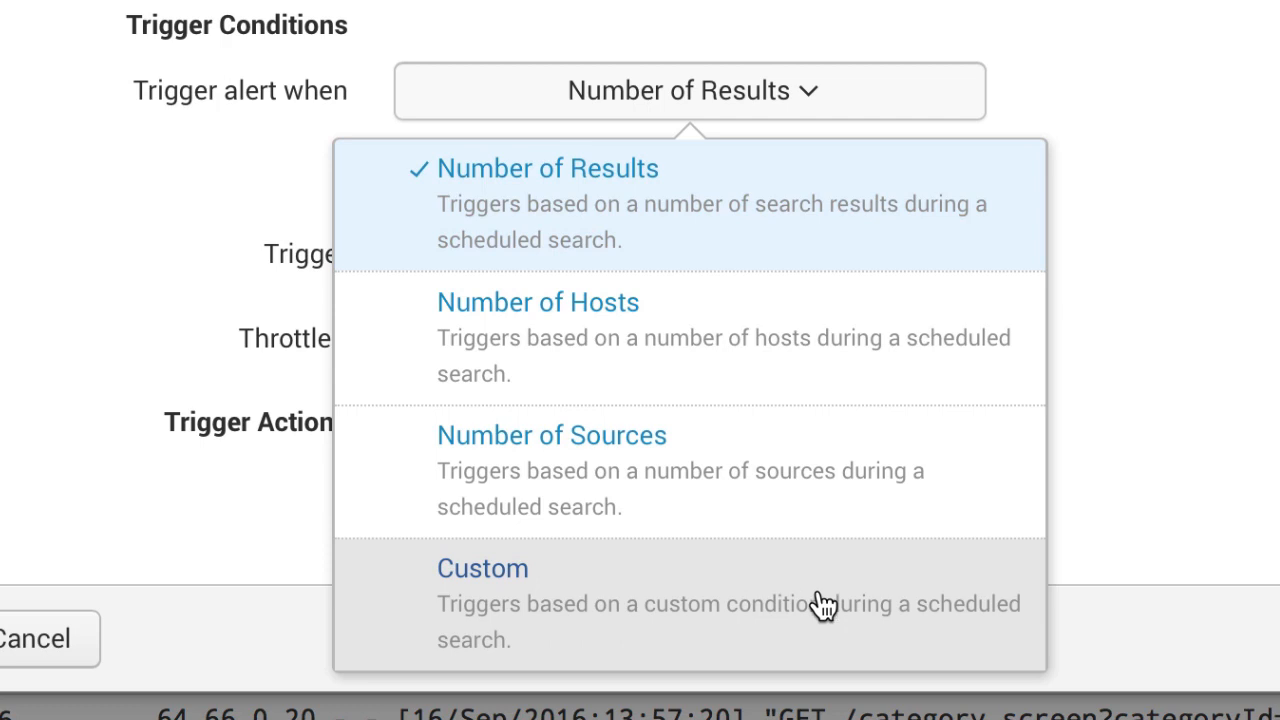
left_click(548, 168)
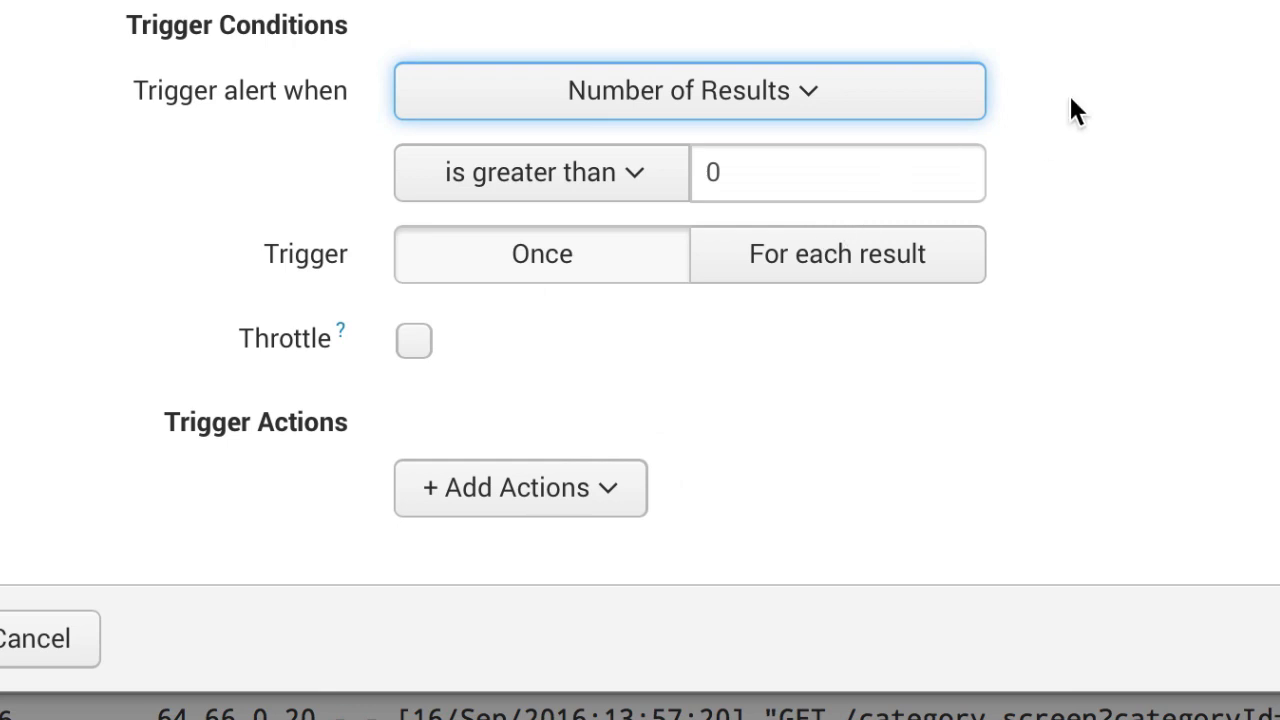
mouse_move(472, 200)
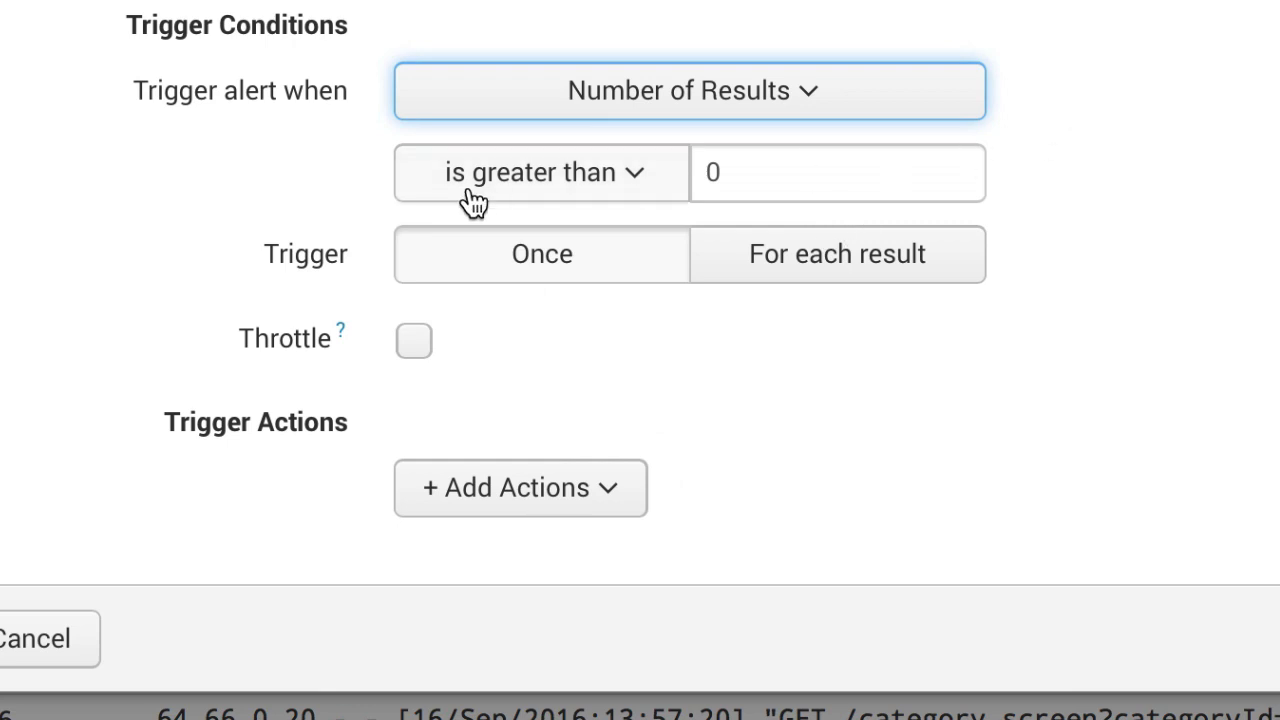
left_click(540, 172)
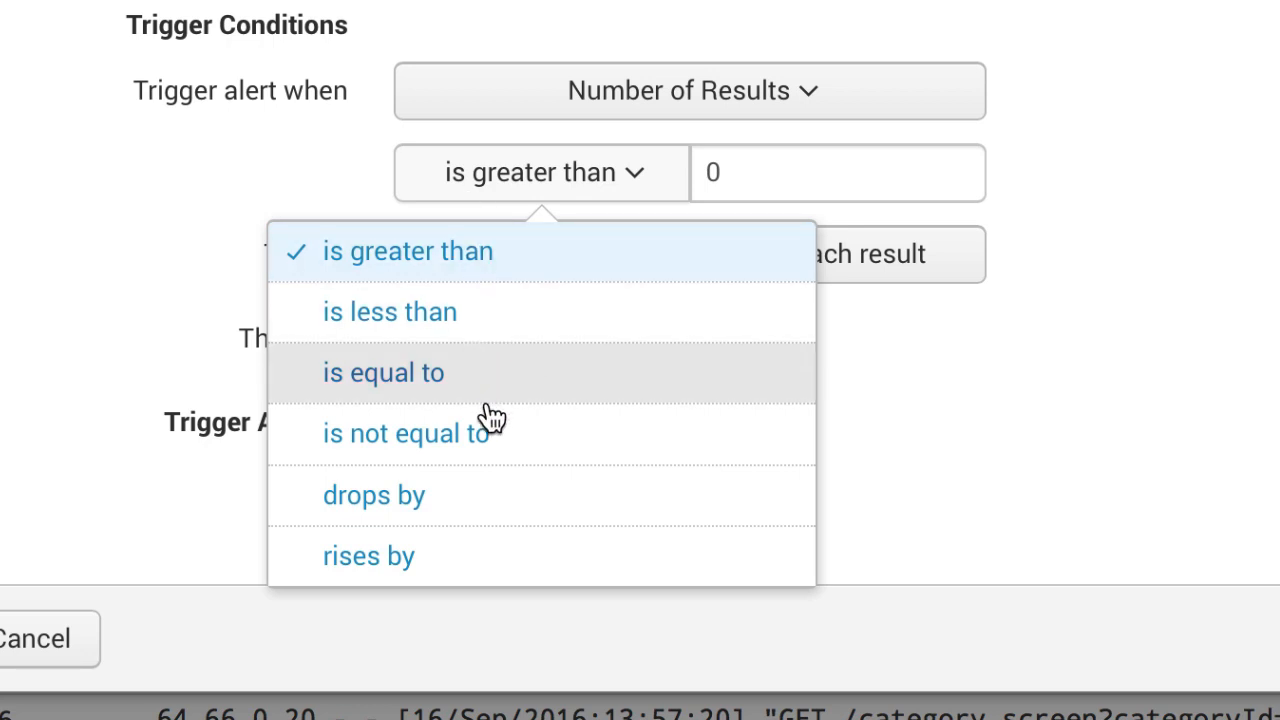
mouse_move(540, 504)
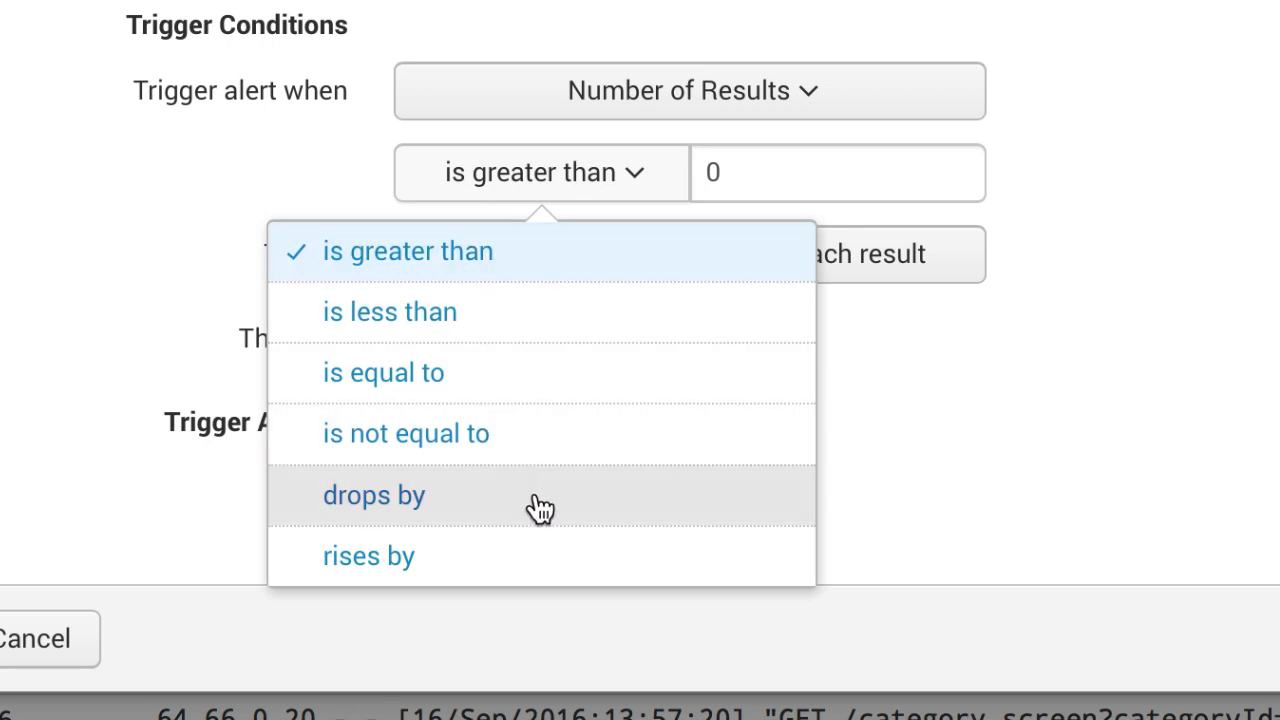
mouse_move(558, 570)
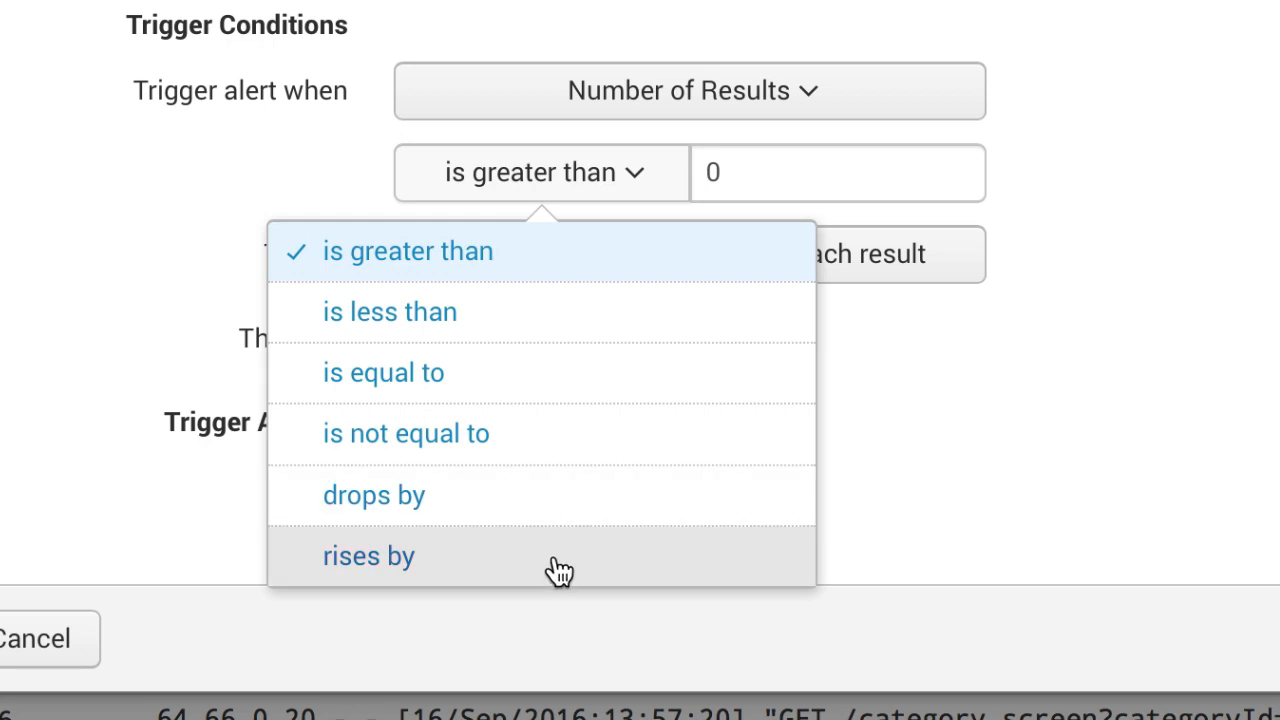
mouse_move(676, 258)
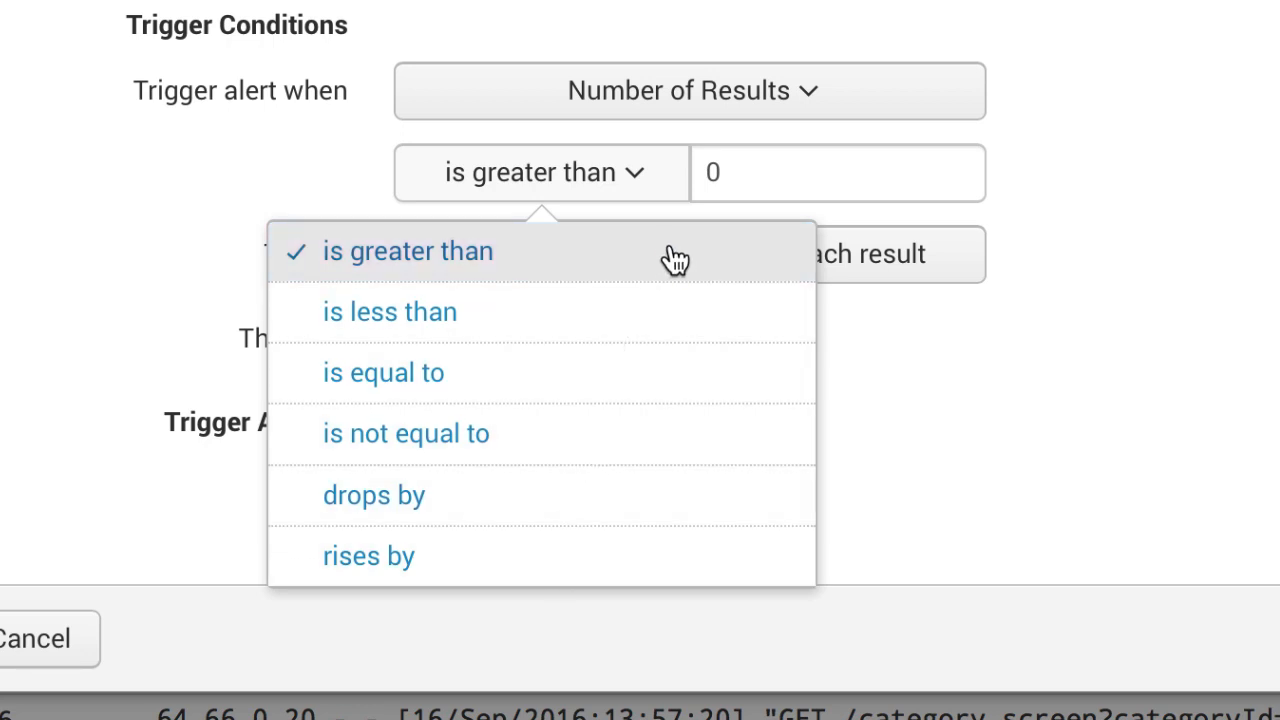
Set the trigger threshold to greater than 5 results.
type("5")
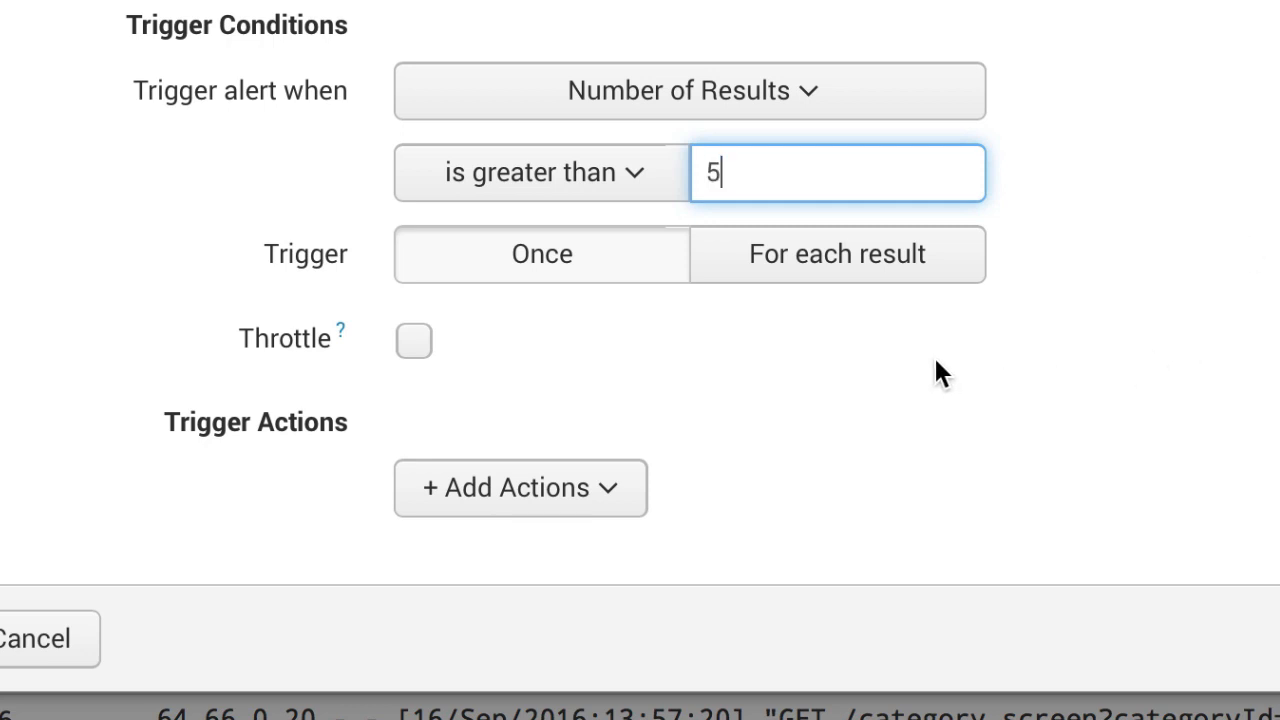
mouse_move(820, 340)
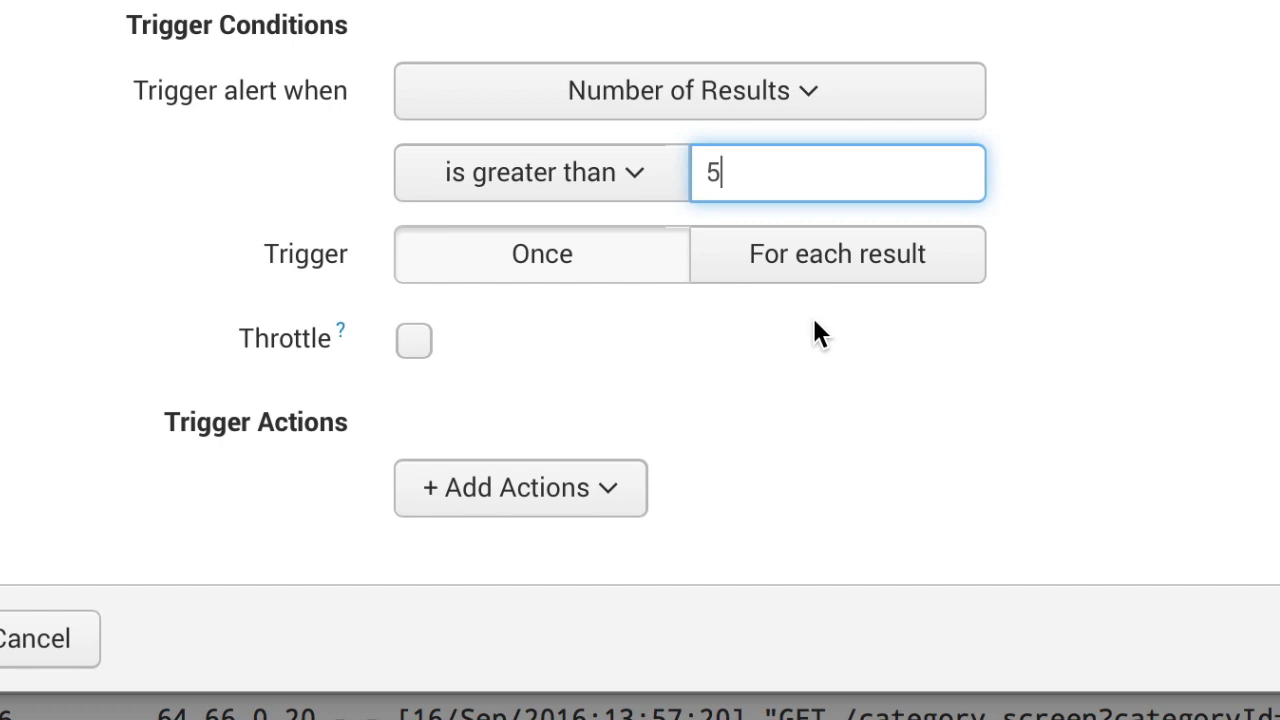
mouse_move(810, 324)
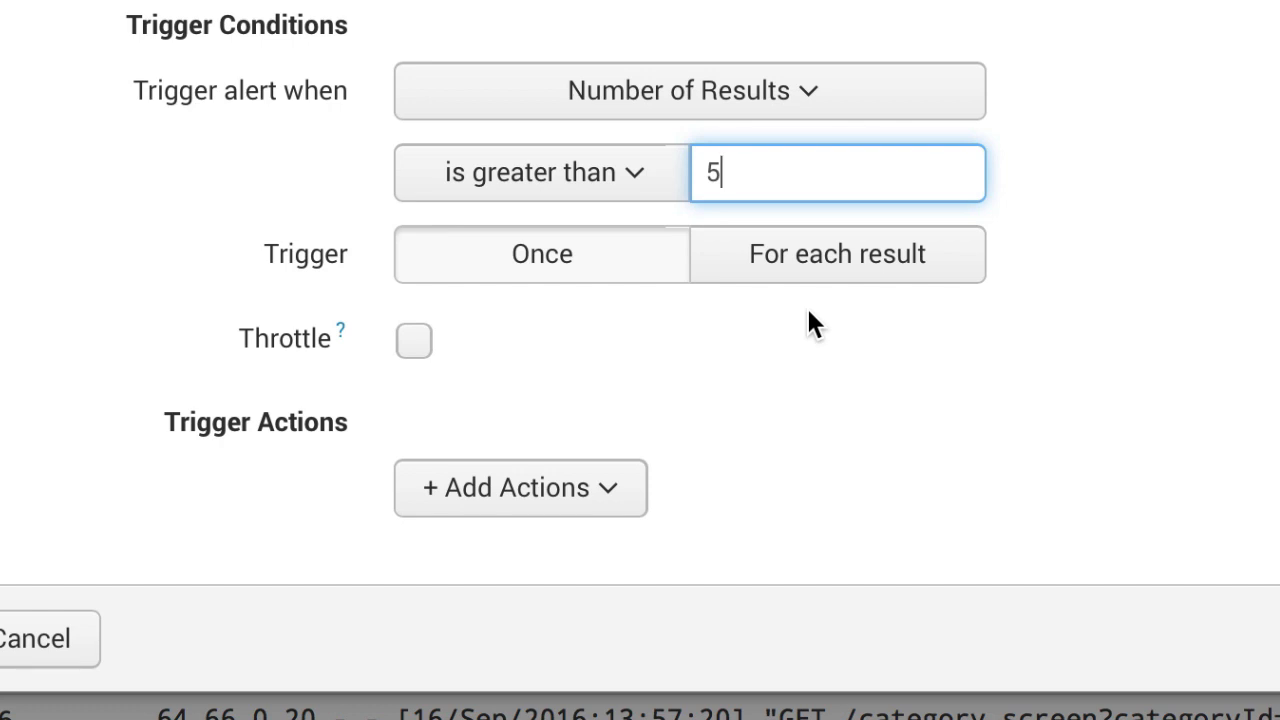
mouse_move(414, 344)
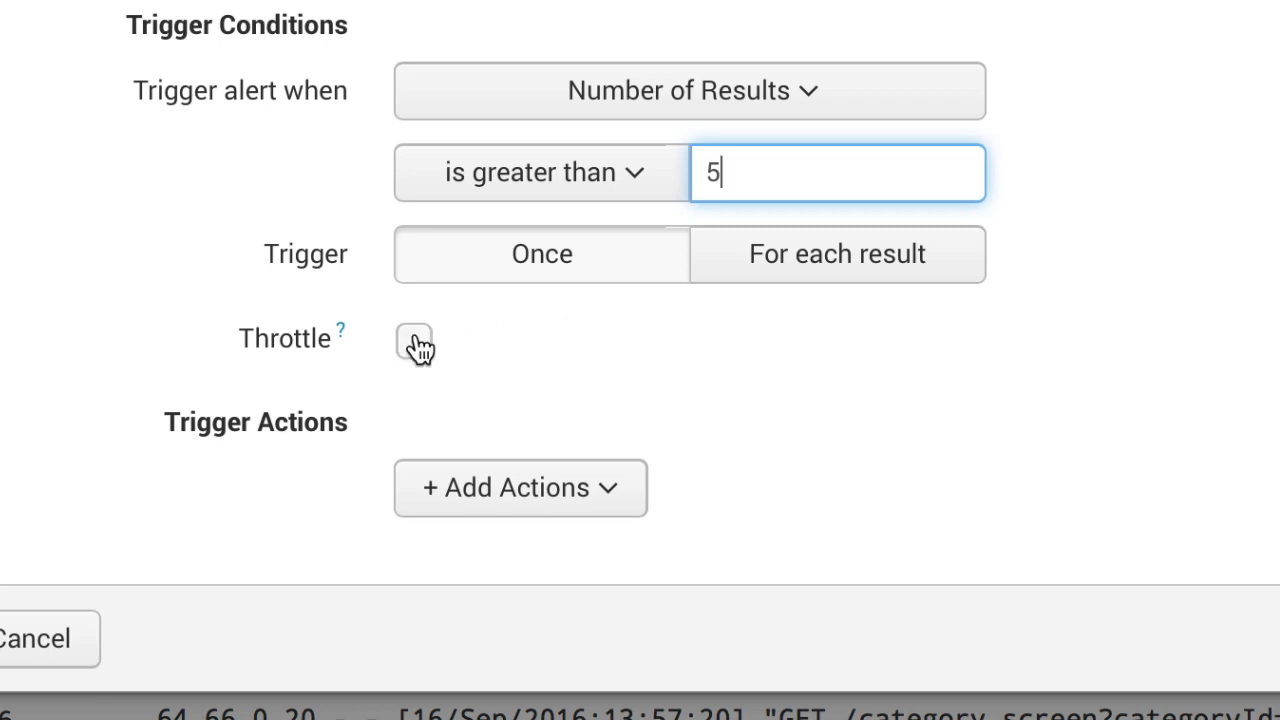
Enable Throttle with 60-second suppression and trigger for each result.
left_click(414, 340)
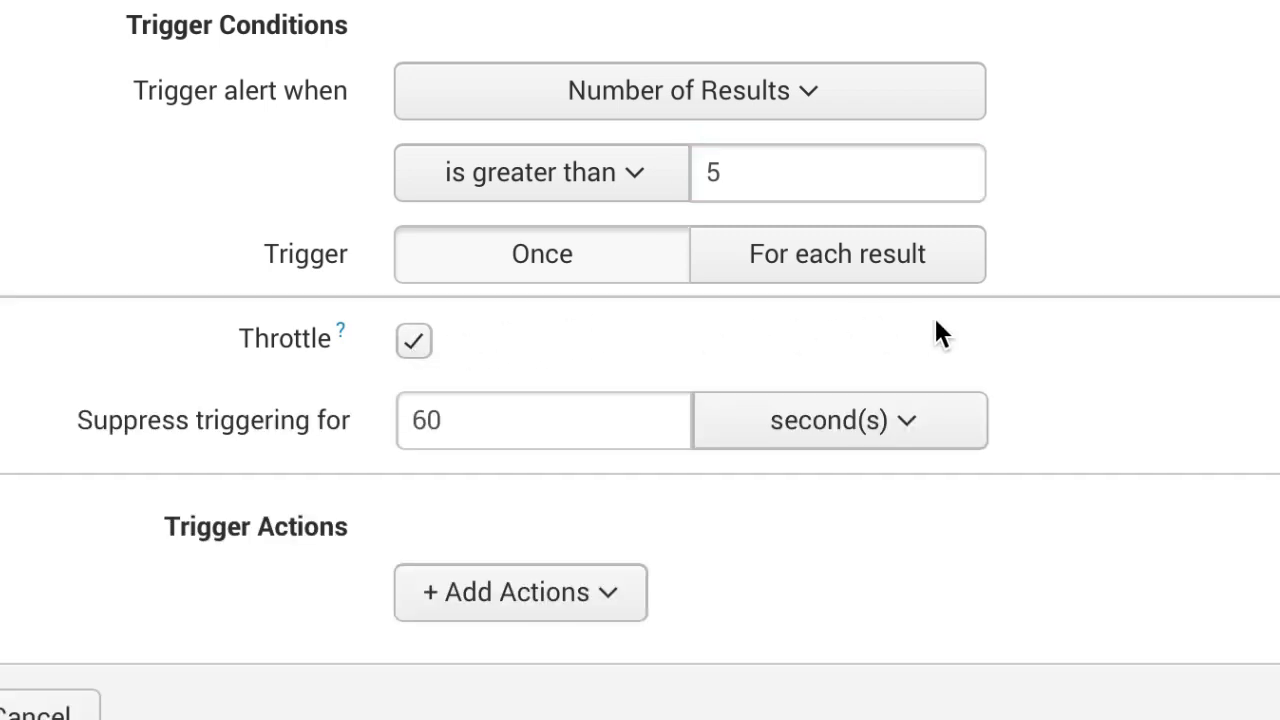
scroll("down", 3)
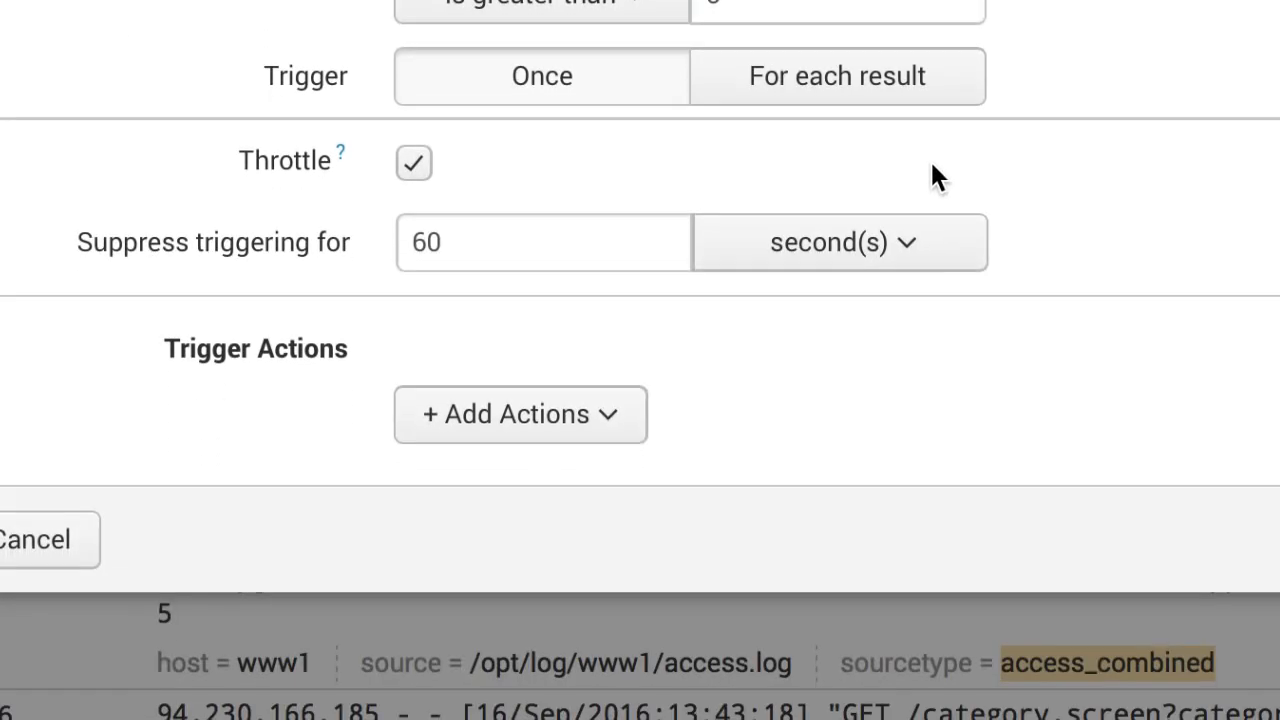
left_click(838, 242)
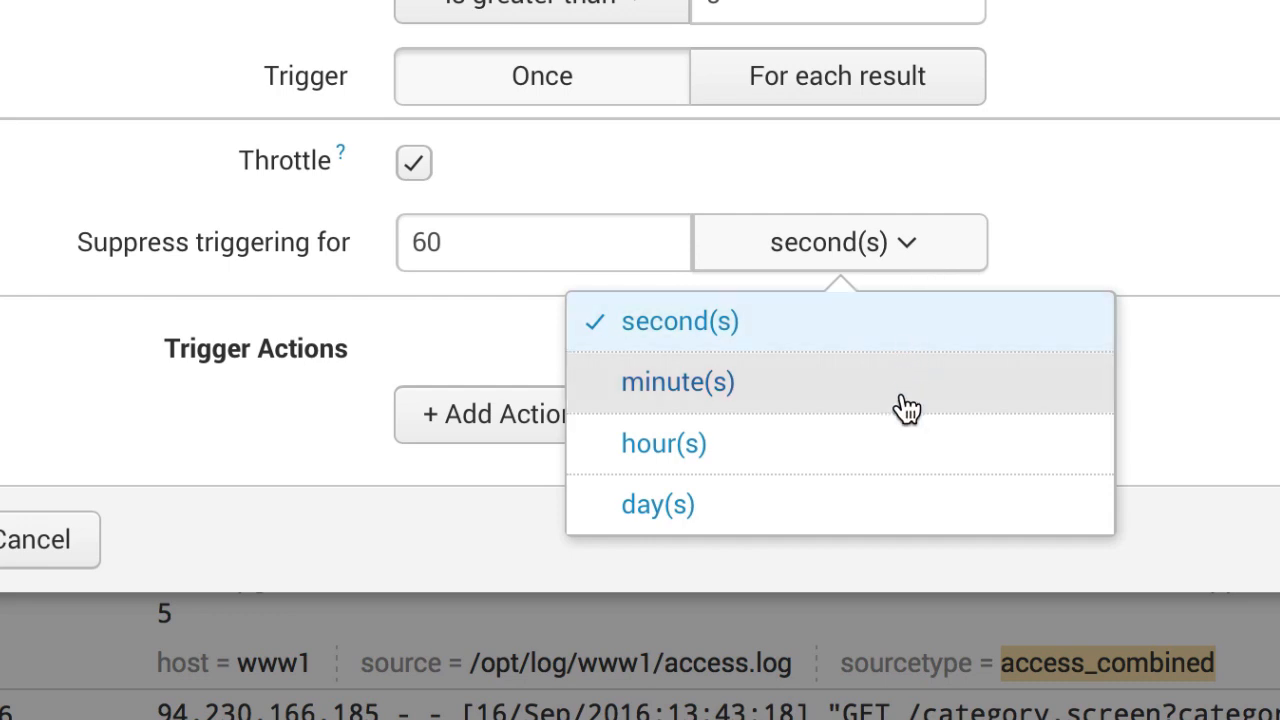
mouse_move(948, 510)
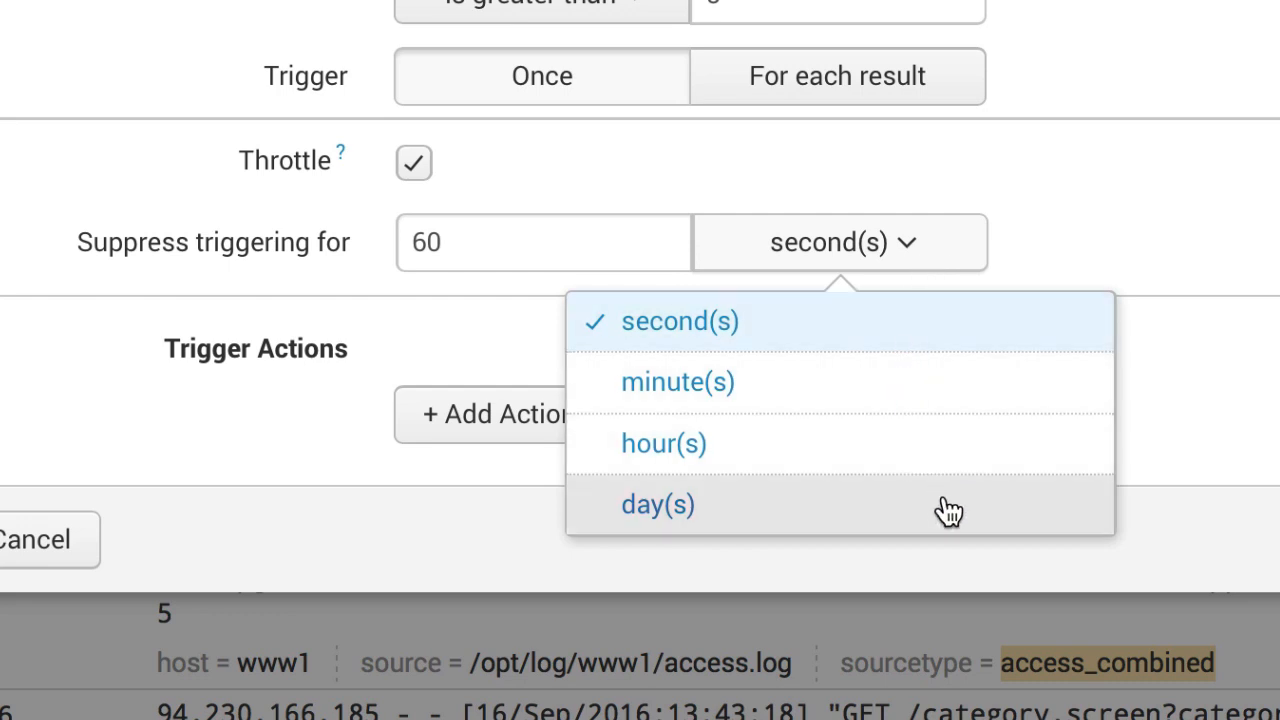
mouse_move(1020, 244)
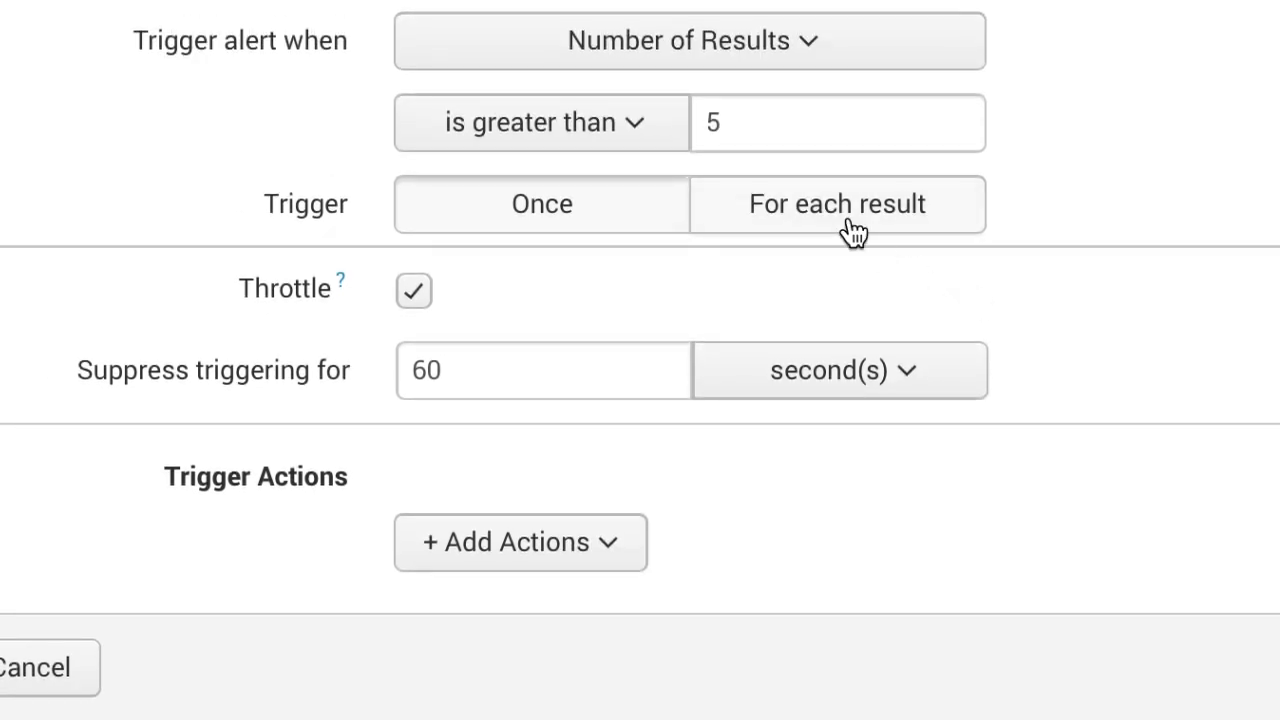
left_click(836, 204)
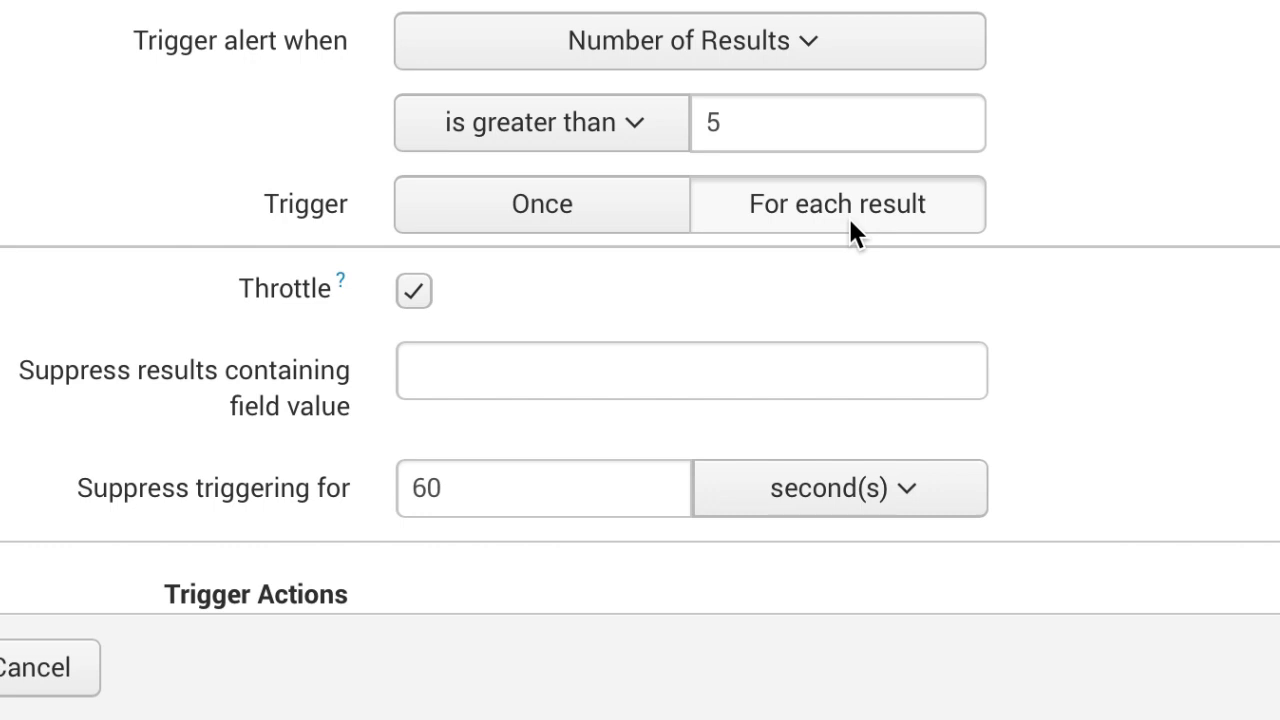
mouse_move(412, 436)
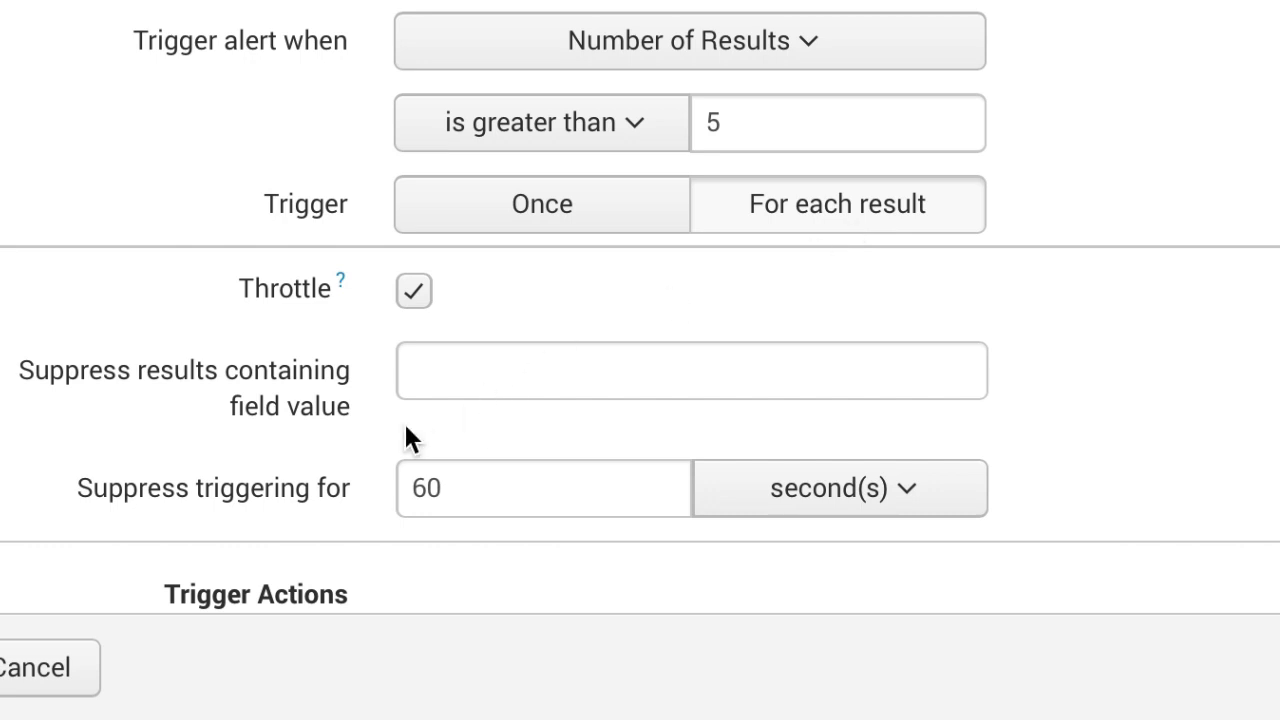
mouse_move(616, 266)
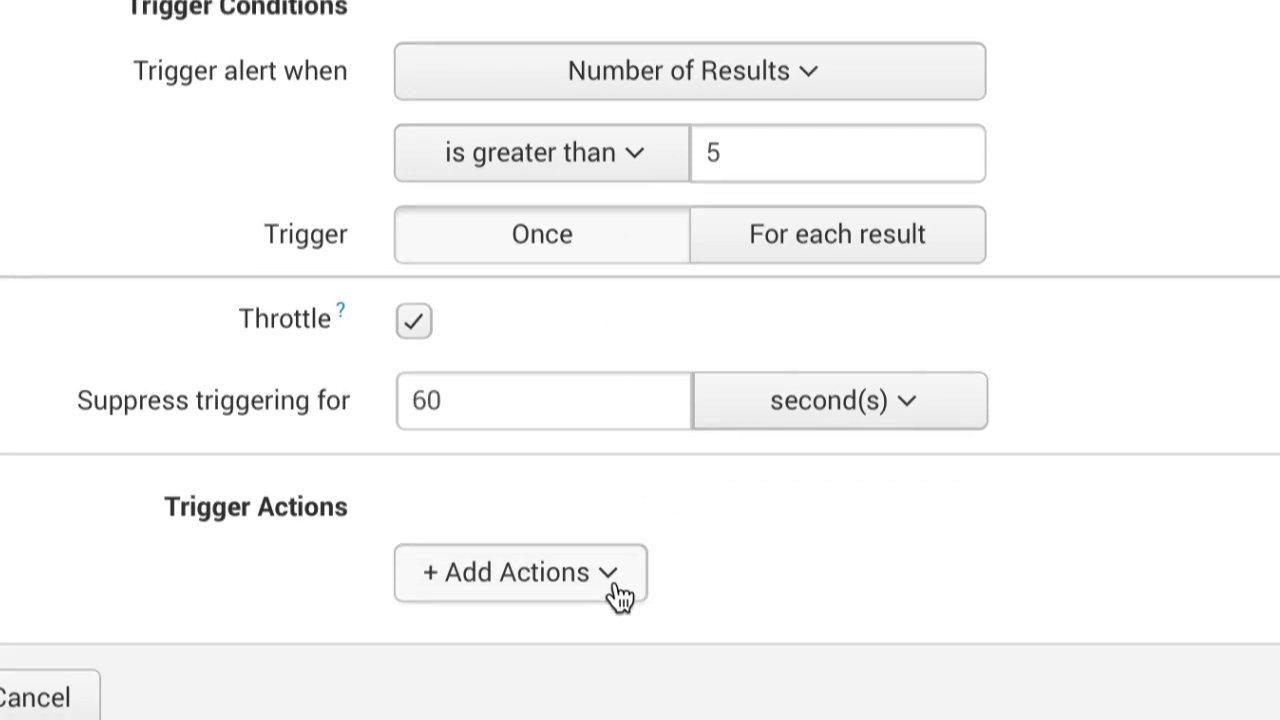
Bring up the Add Actions list of trigger actions.
left_click(520, 572)
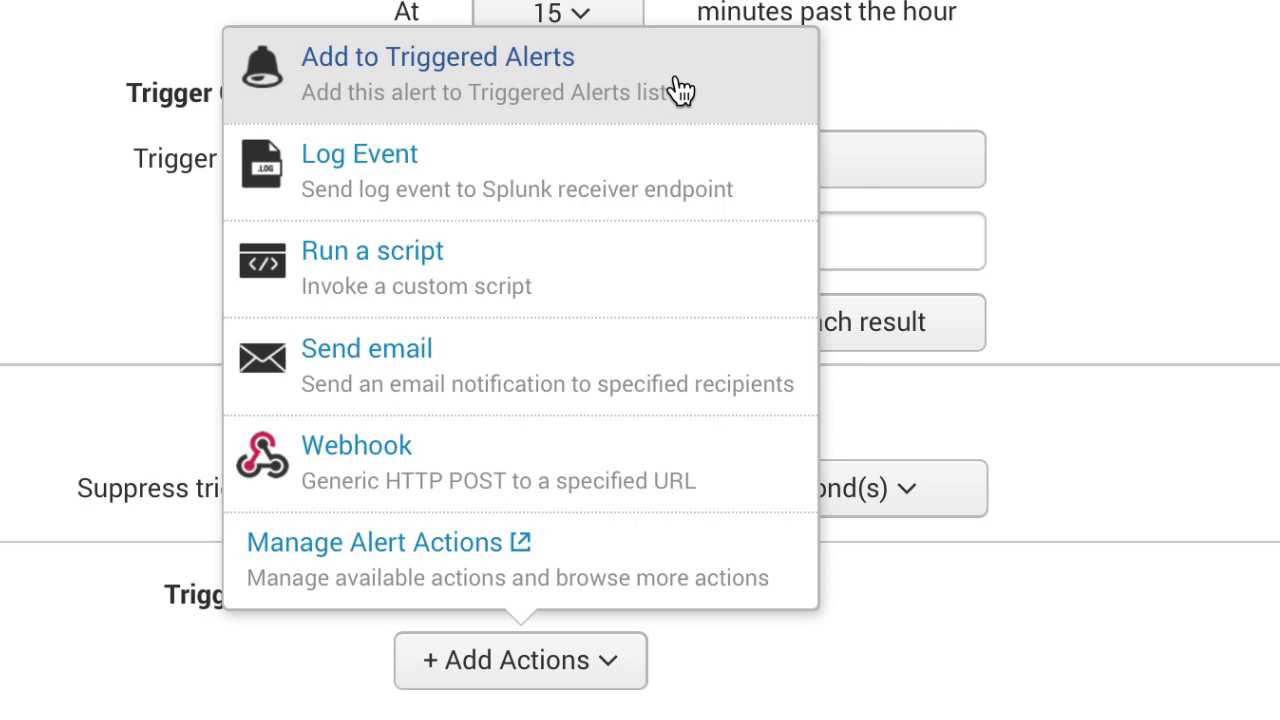
mouse_move(644, 170)
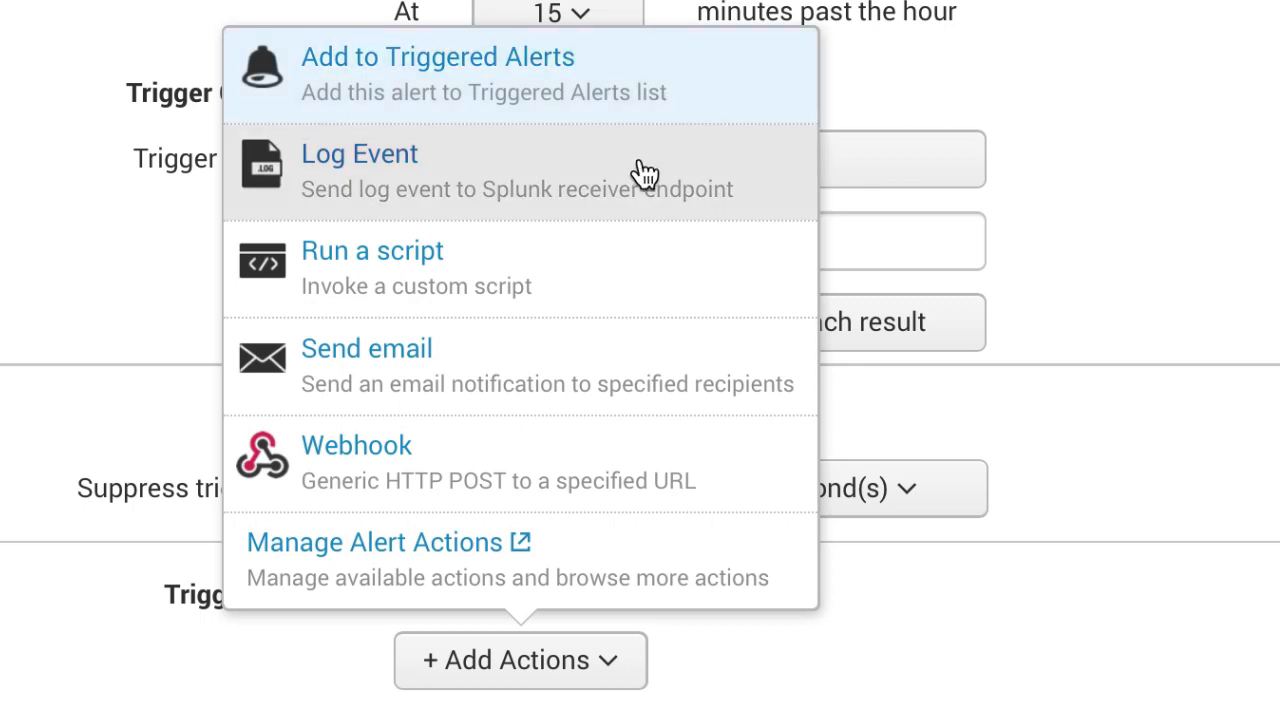
mouse_move(604, 272)
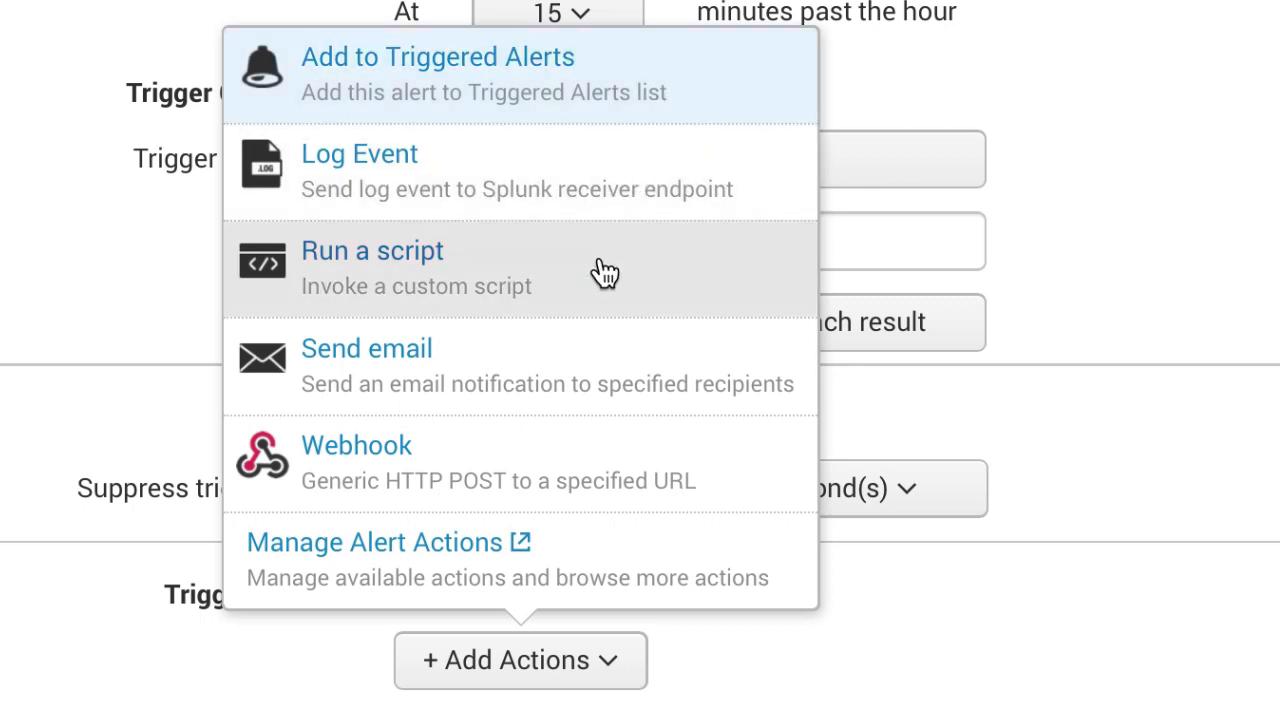
mouse_move(600, 378)
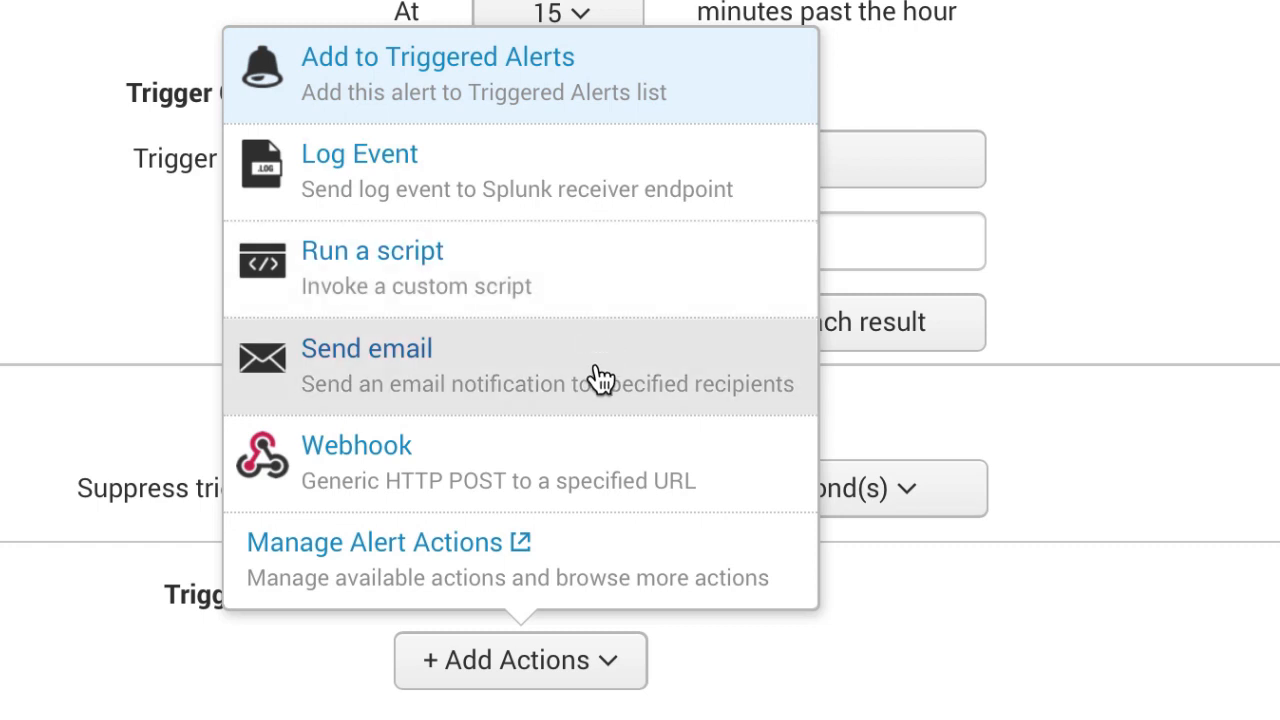
mouse_move(584, 470)
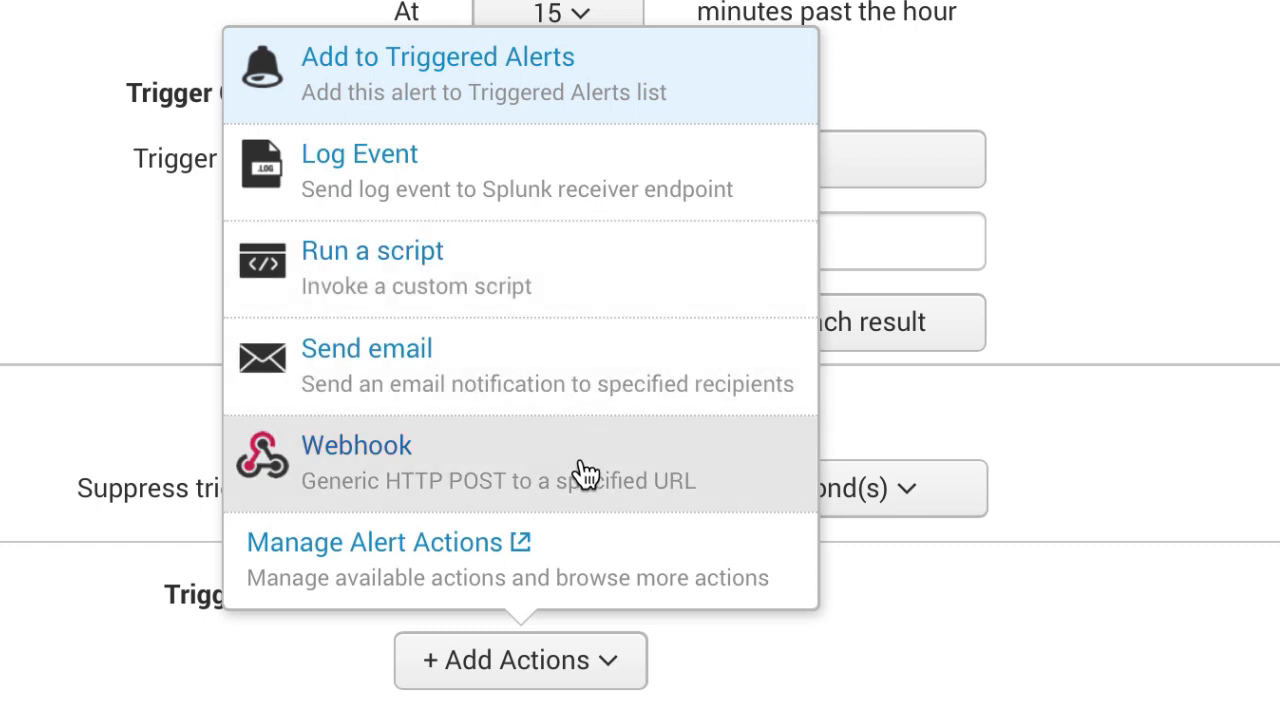
mouse_move(578, 570)
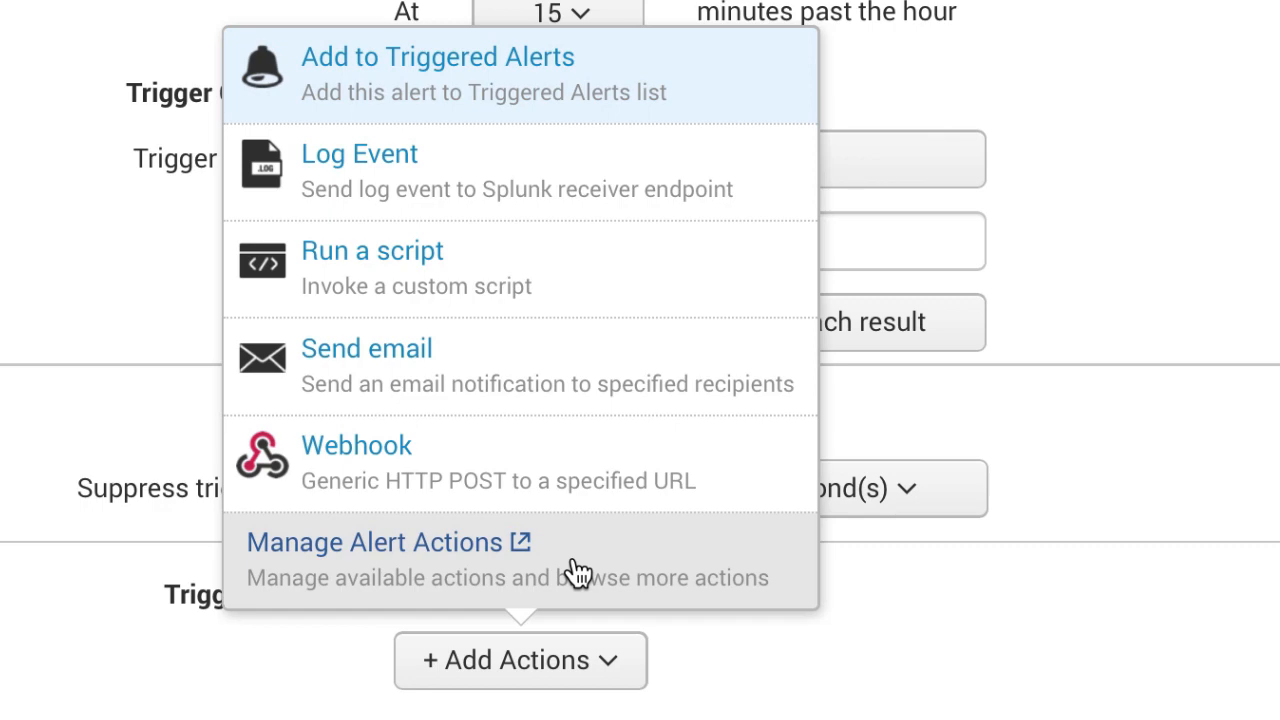
Add the Triggered Alerts action at Medium severity and save the alert.
left_click(436, 56)
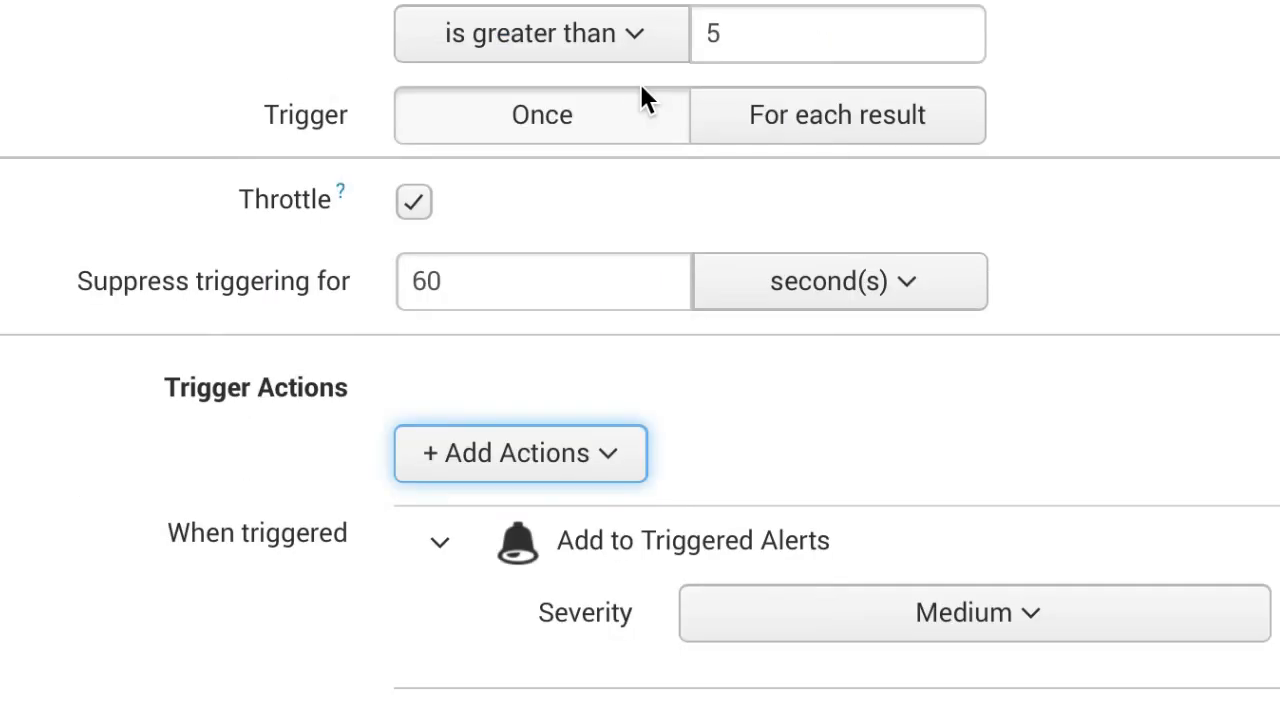
left_click(976, 612)
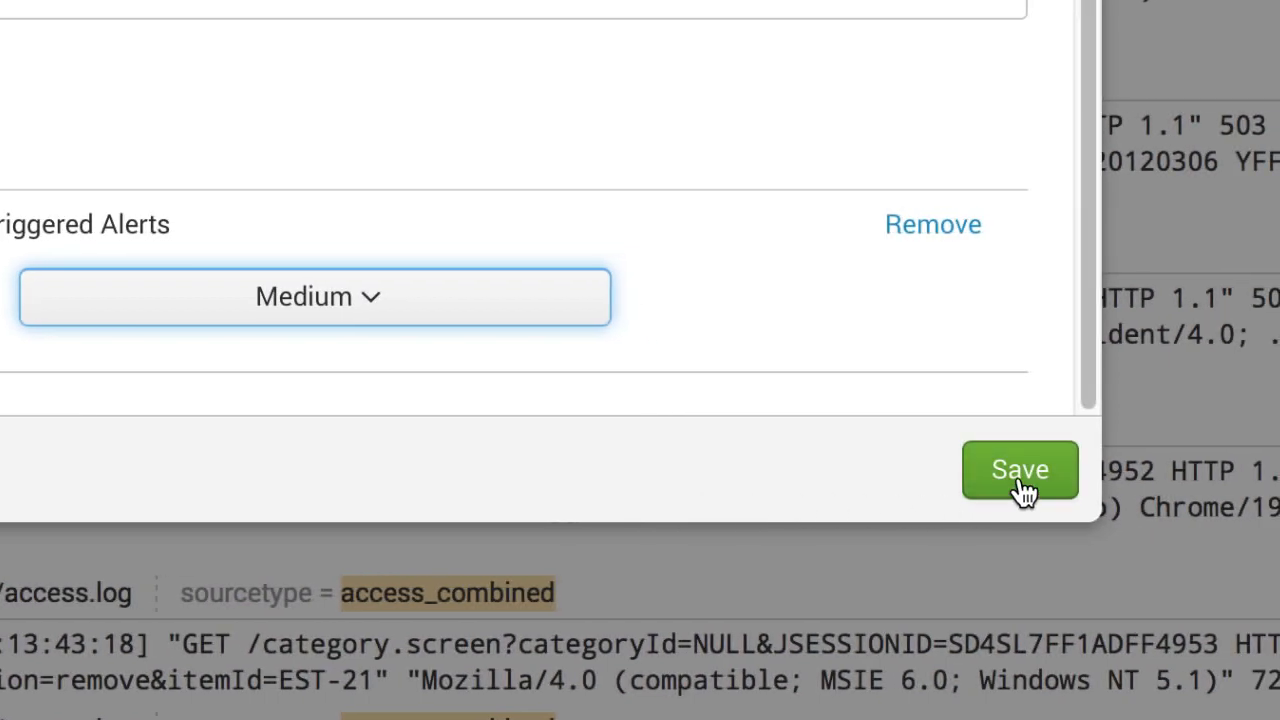
left_click(1020, 468)
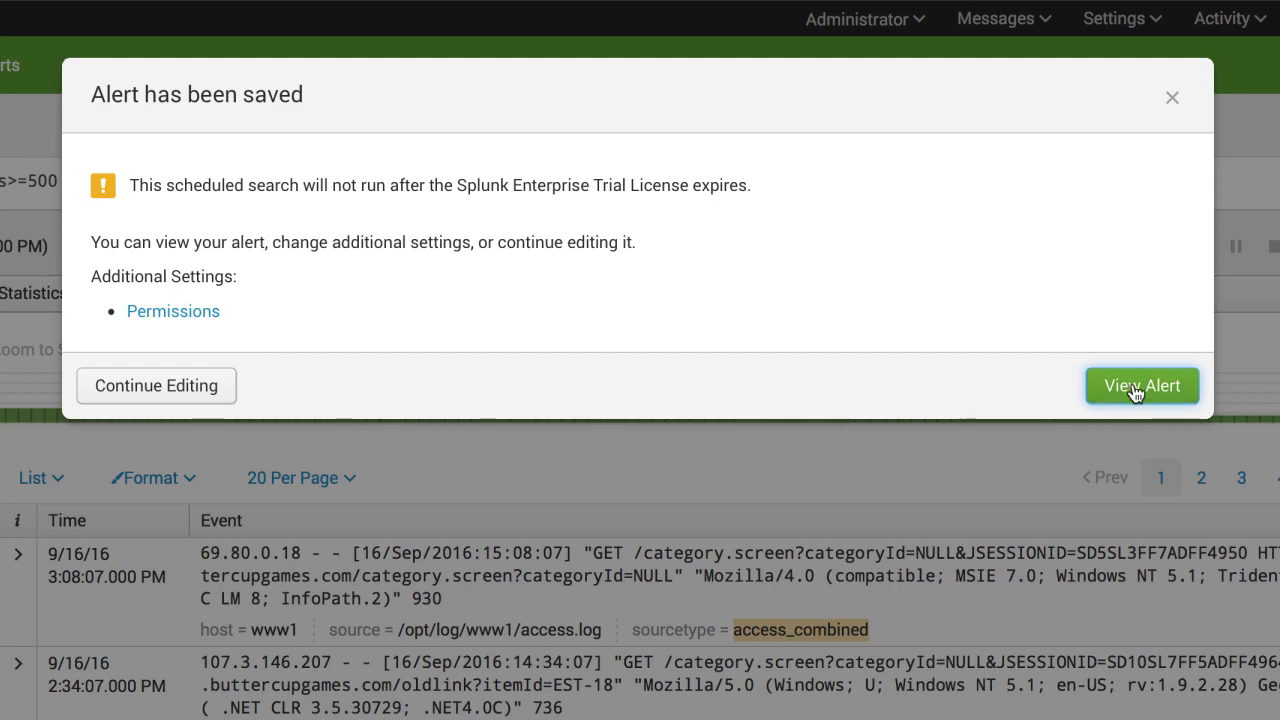
View the saved Server Errors alert's details, then return to Search.
left_click(1140, 384)
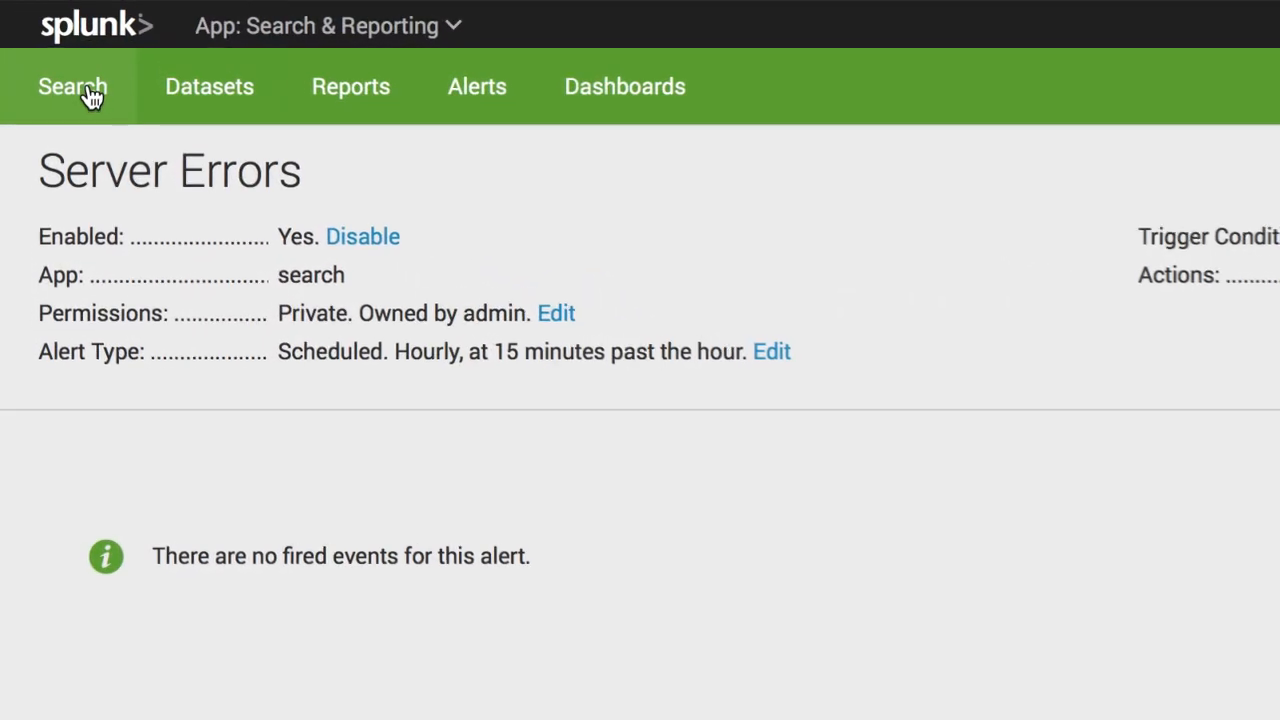
left_click(72, 86)
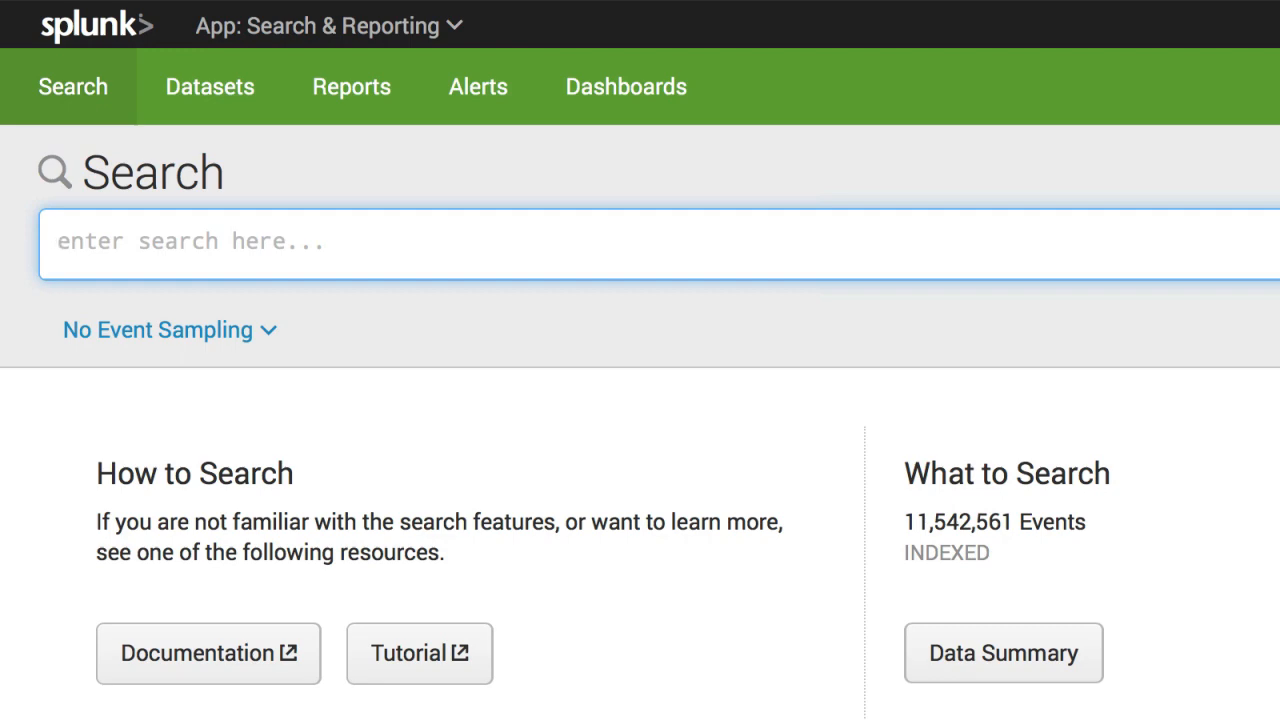
Rerun the status>=500 search and start an alert titled 'Server Errors for Online Purchases'.
type("sourcetype=access_combined status")
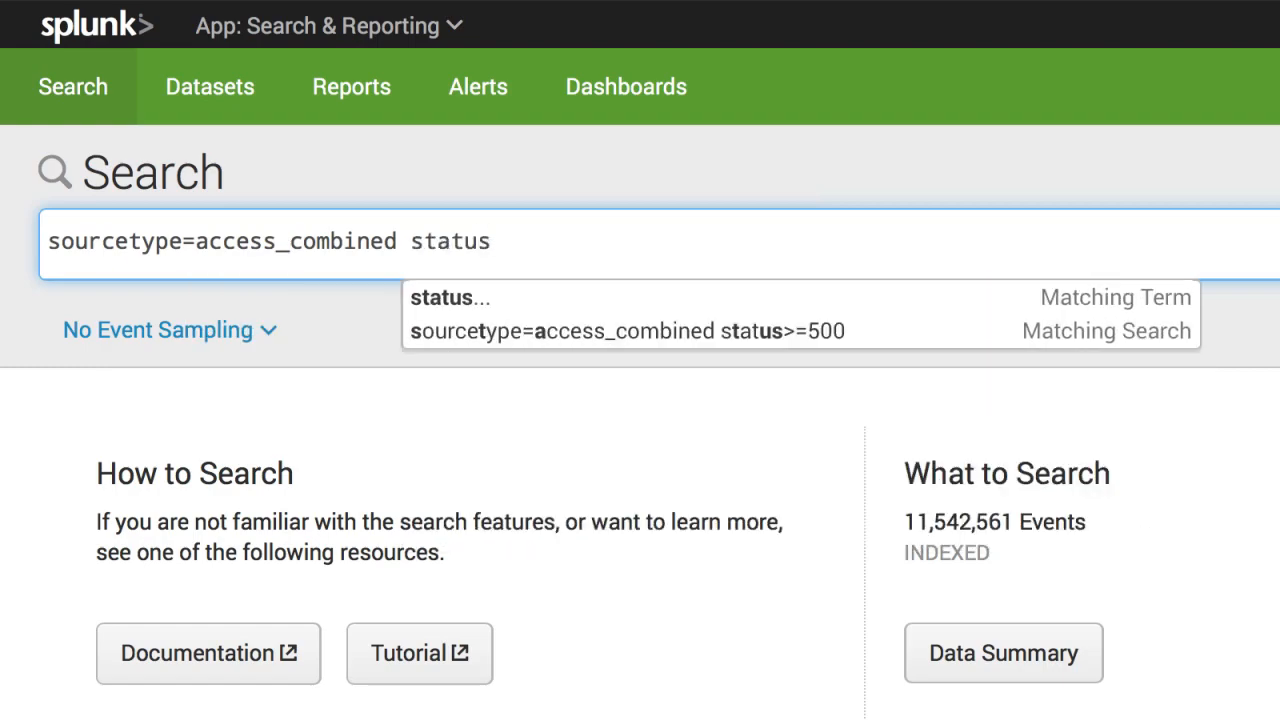
left_click(1072, 168)
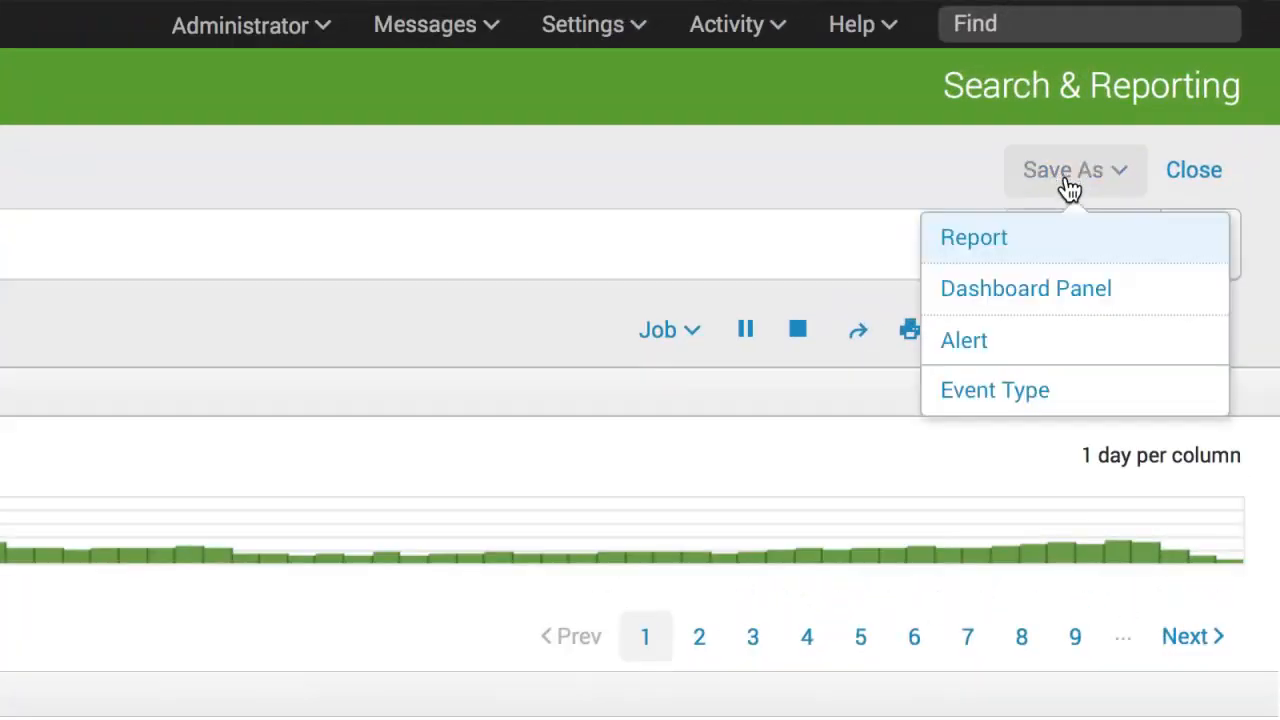
left_click(964, 340)
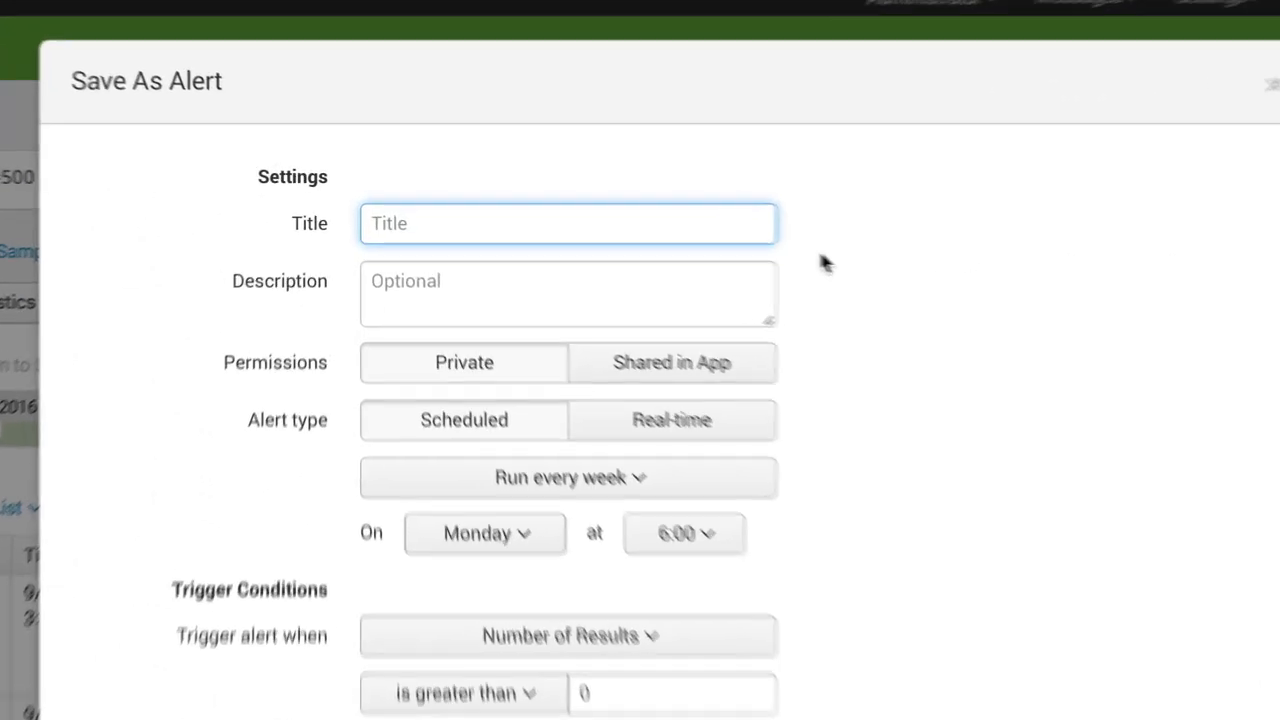
type("Server Errors for Online Purchases")
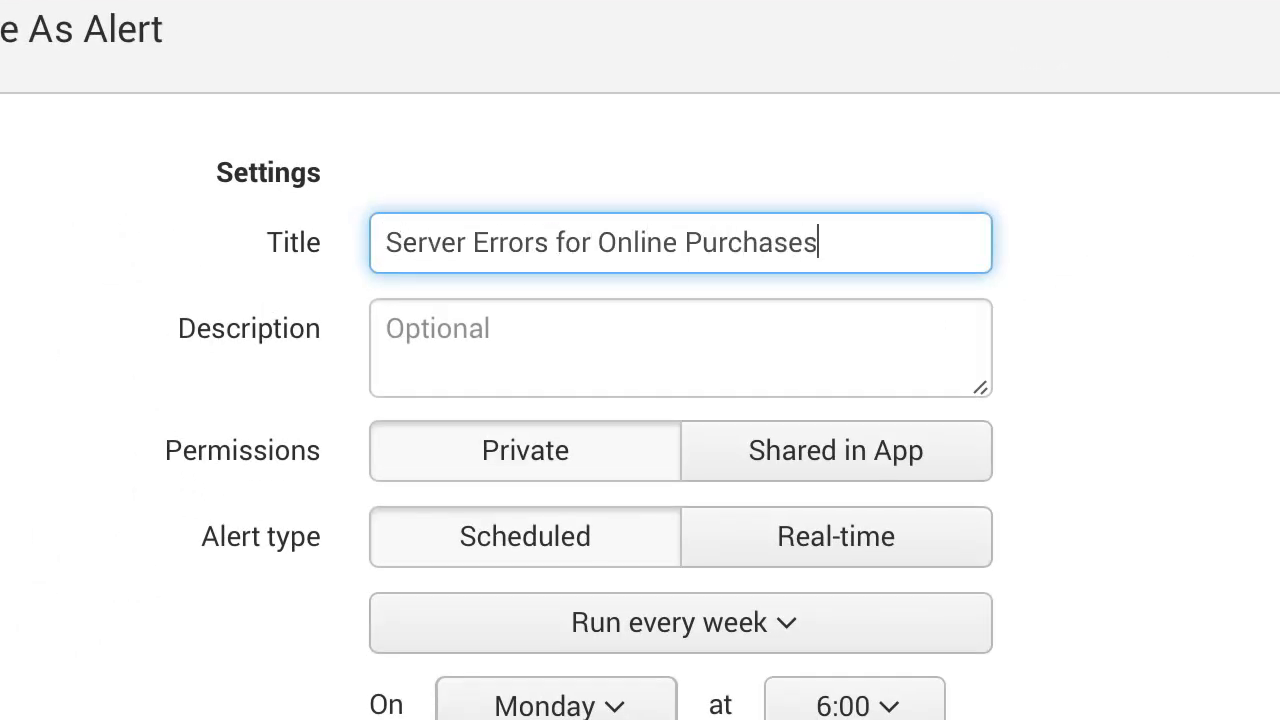
Switch the alert to Real-time and keep Per-Result as the trigger condition.
left_click(836, 536)
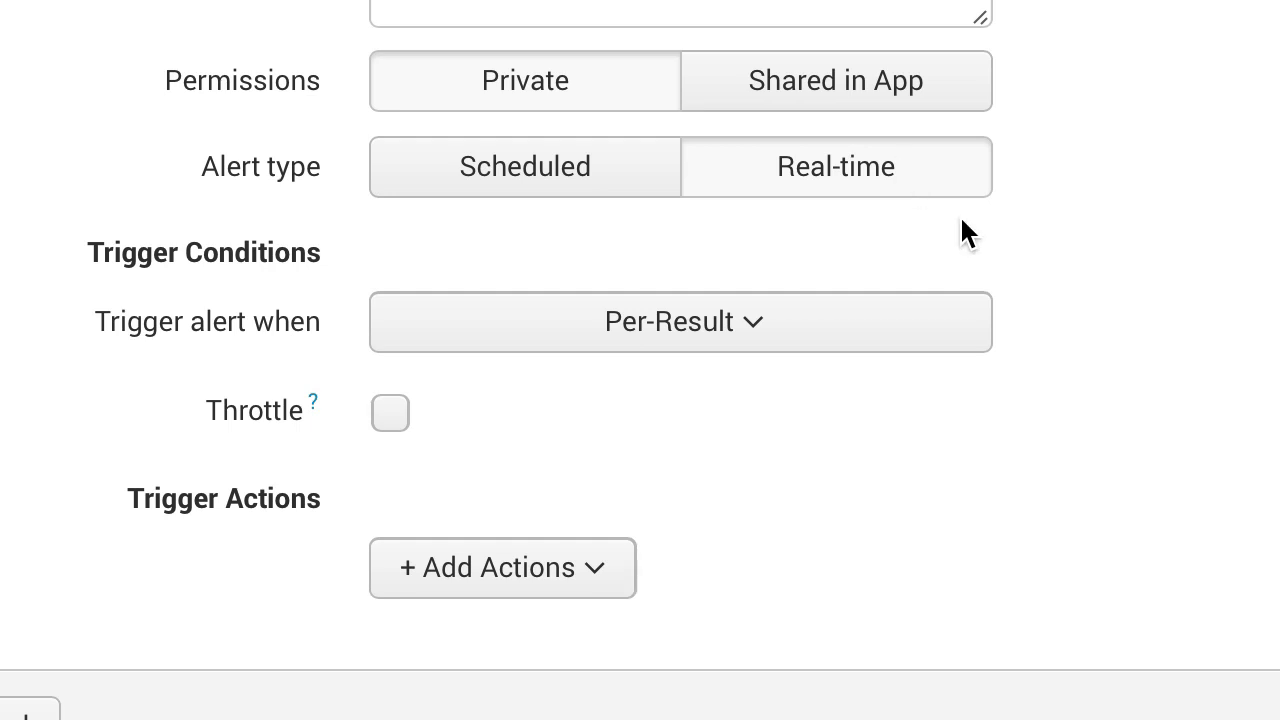
mouse_move(1080, 372)
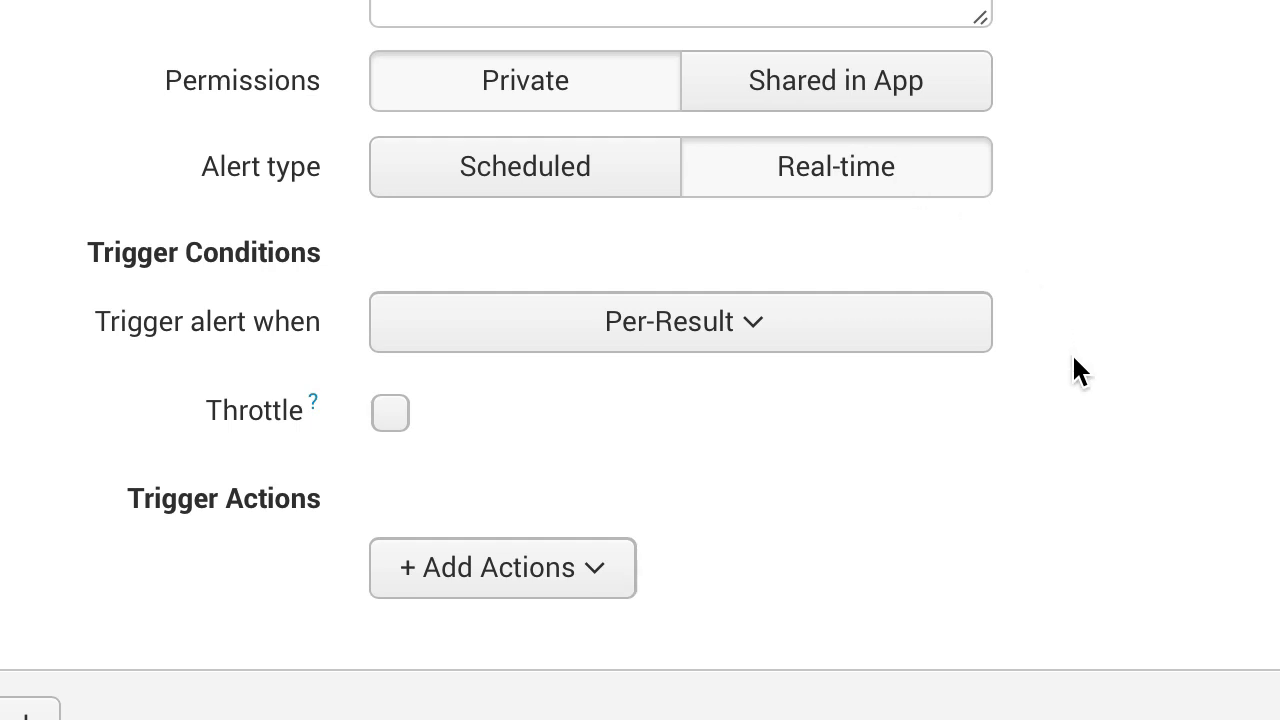
mouse_move(1070, 362)
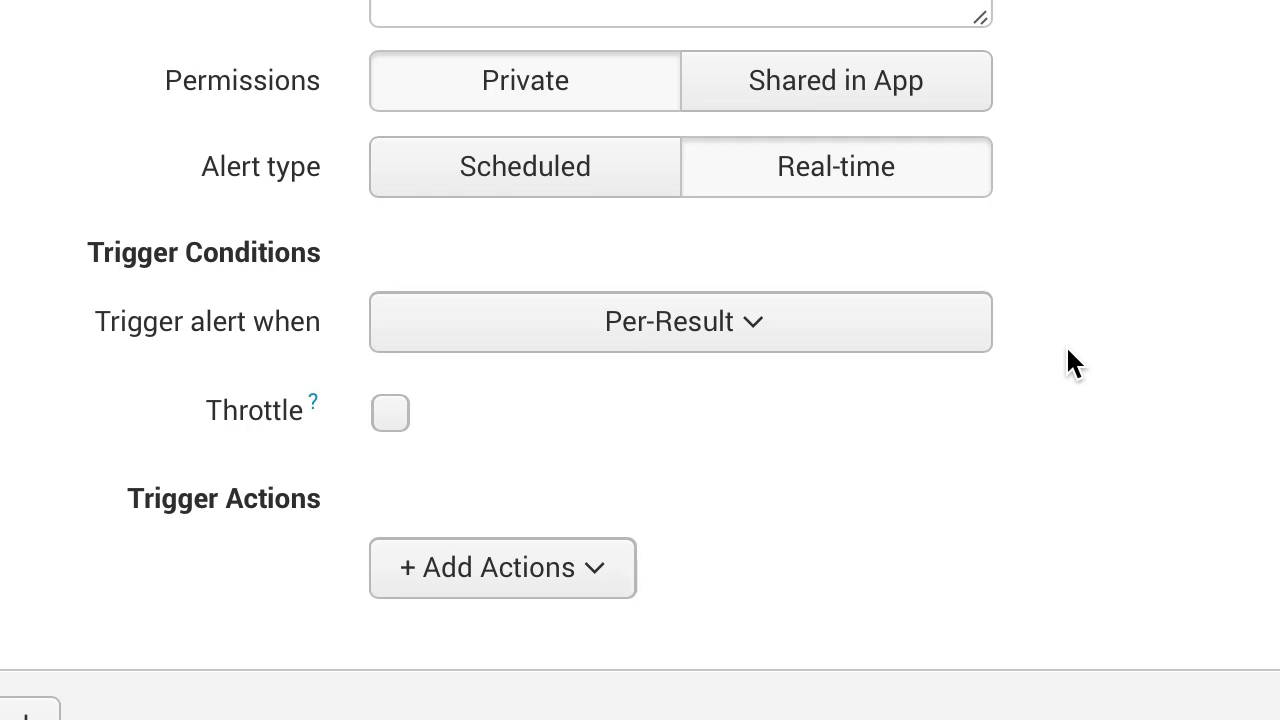
left_click(680, 320)
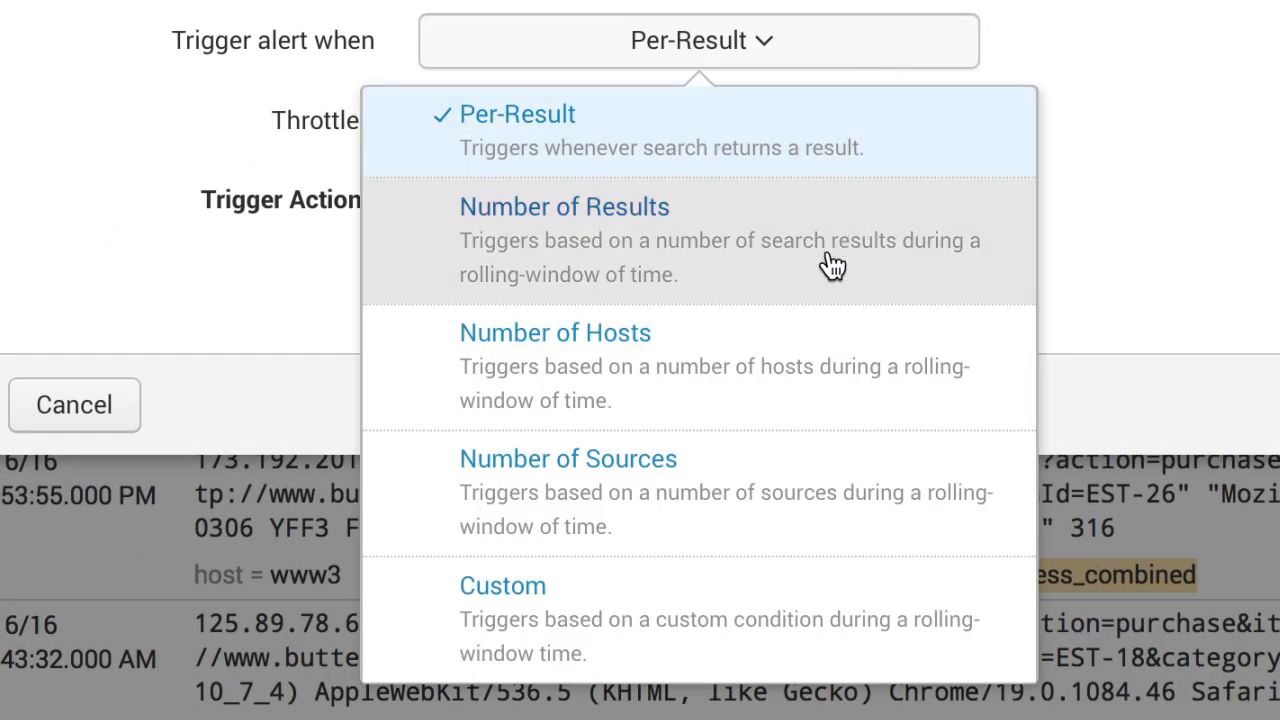
mouse_move(798, 350)
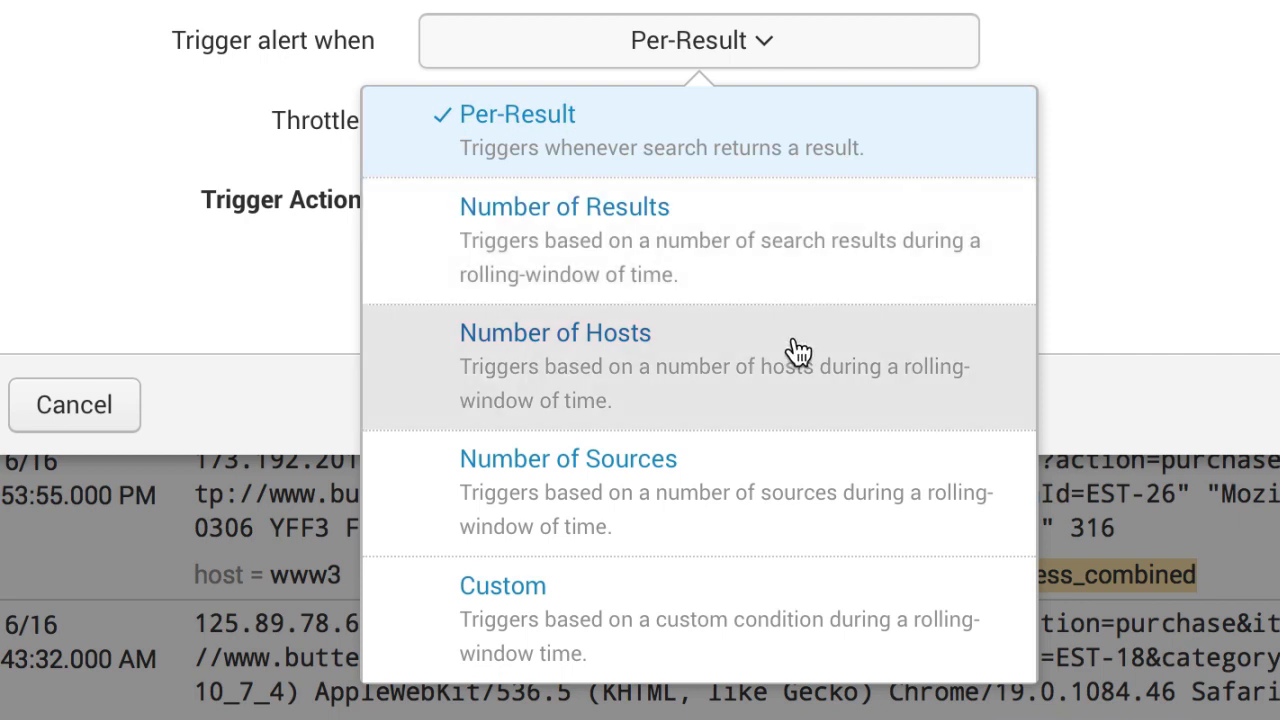
mouse_move(788, 588)
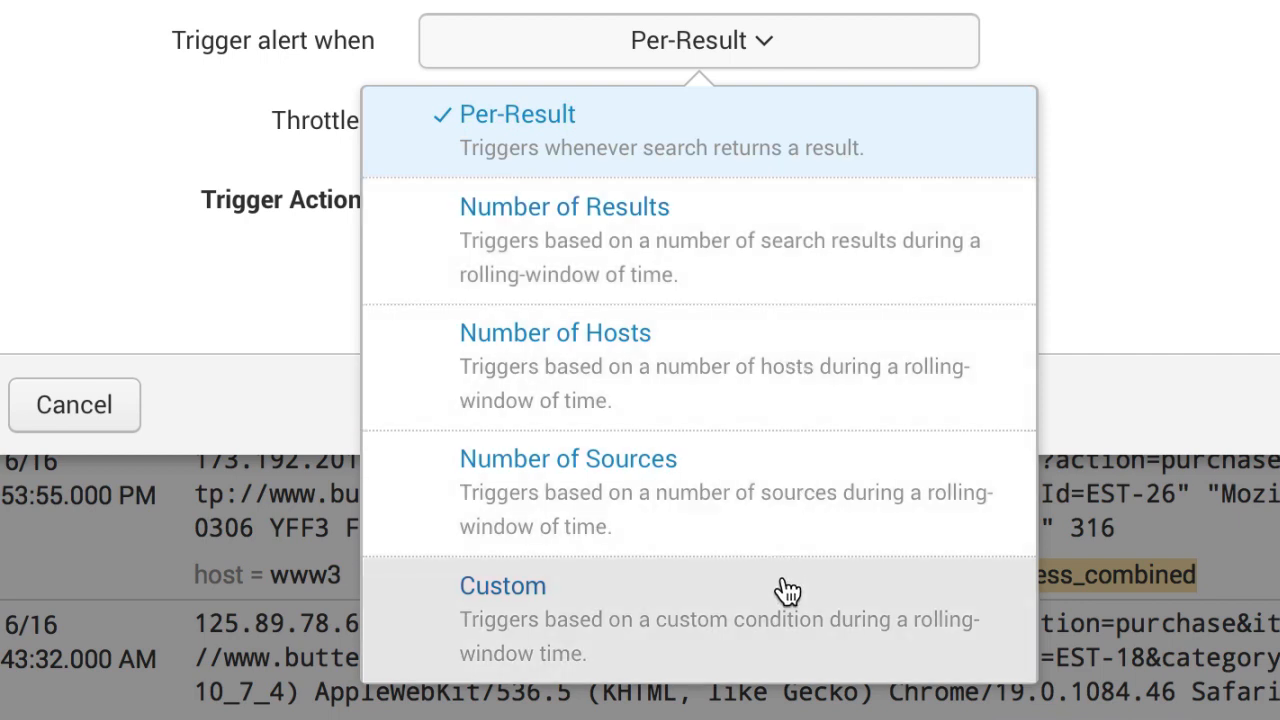
mouse_move(788, 604)
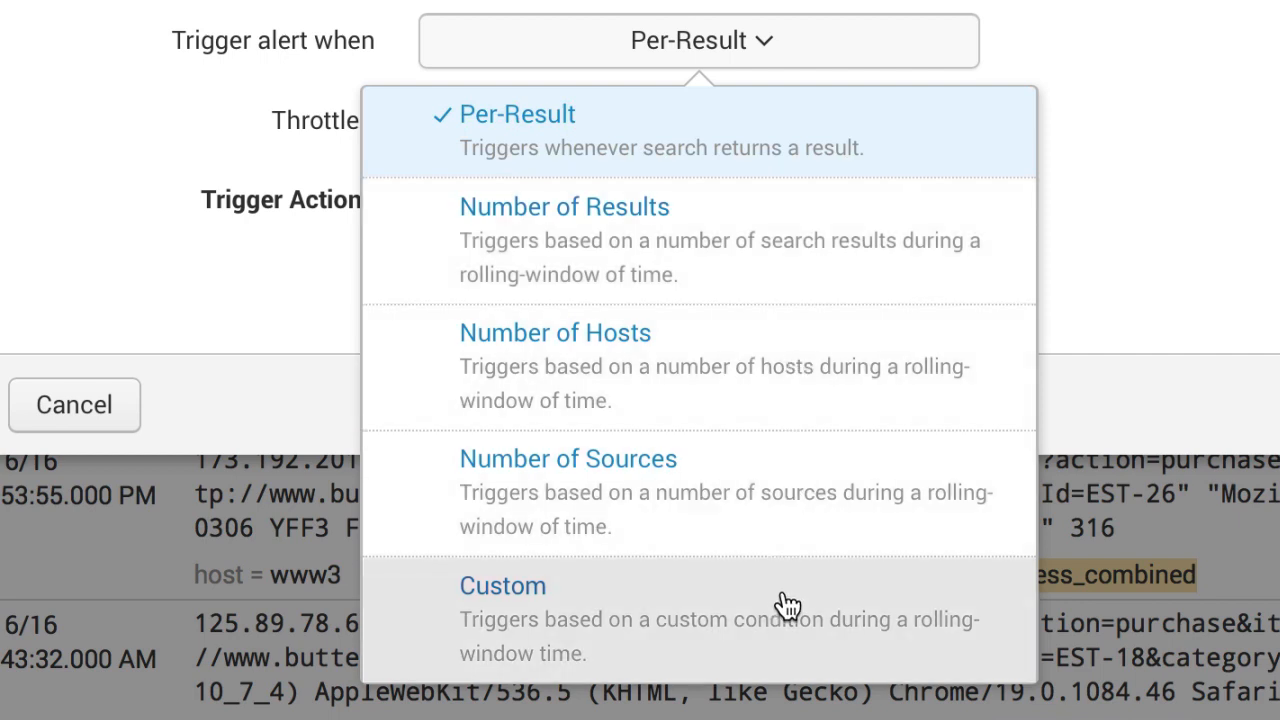
mouse_move(798, 216)
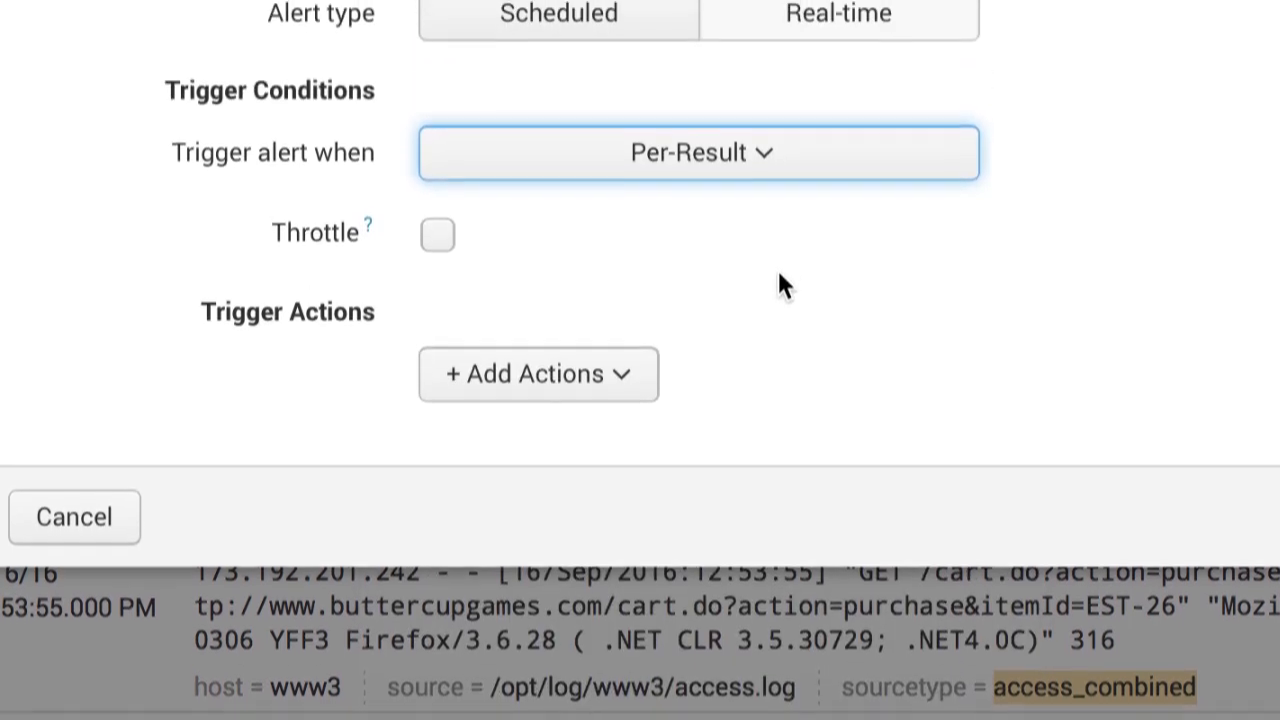
Enable throttling, suppressing results containing field value * for 60 seconds.
left_click(436, 234)
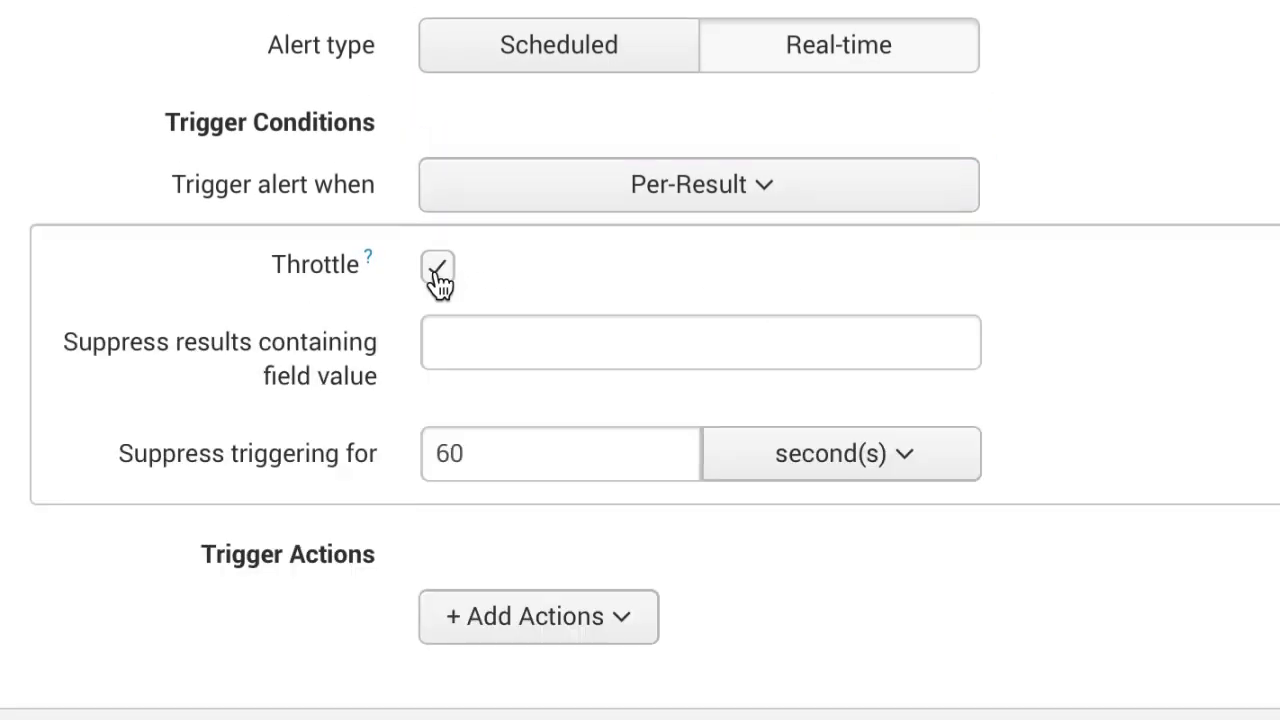
left_click(438, 268)
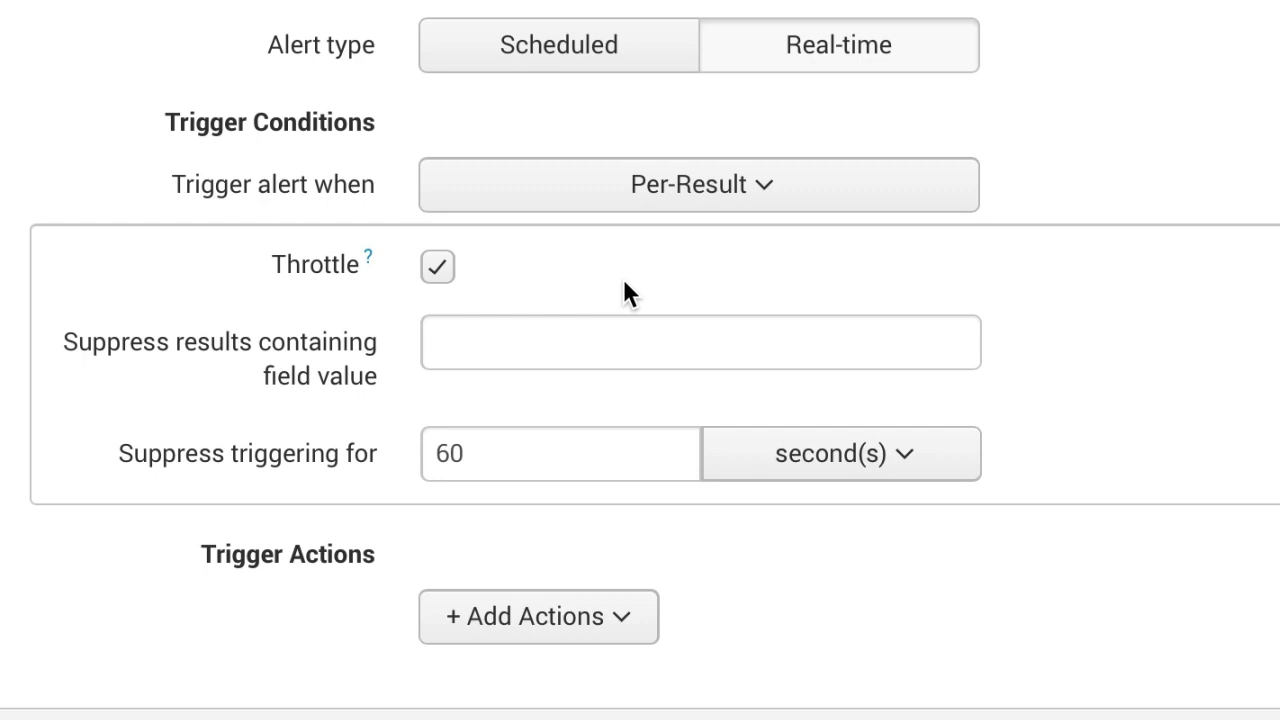
left_click(700, 340)
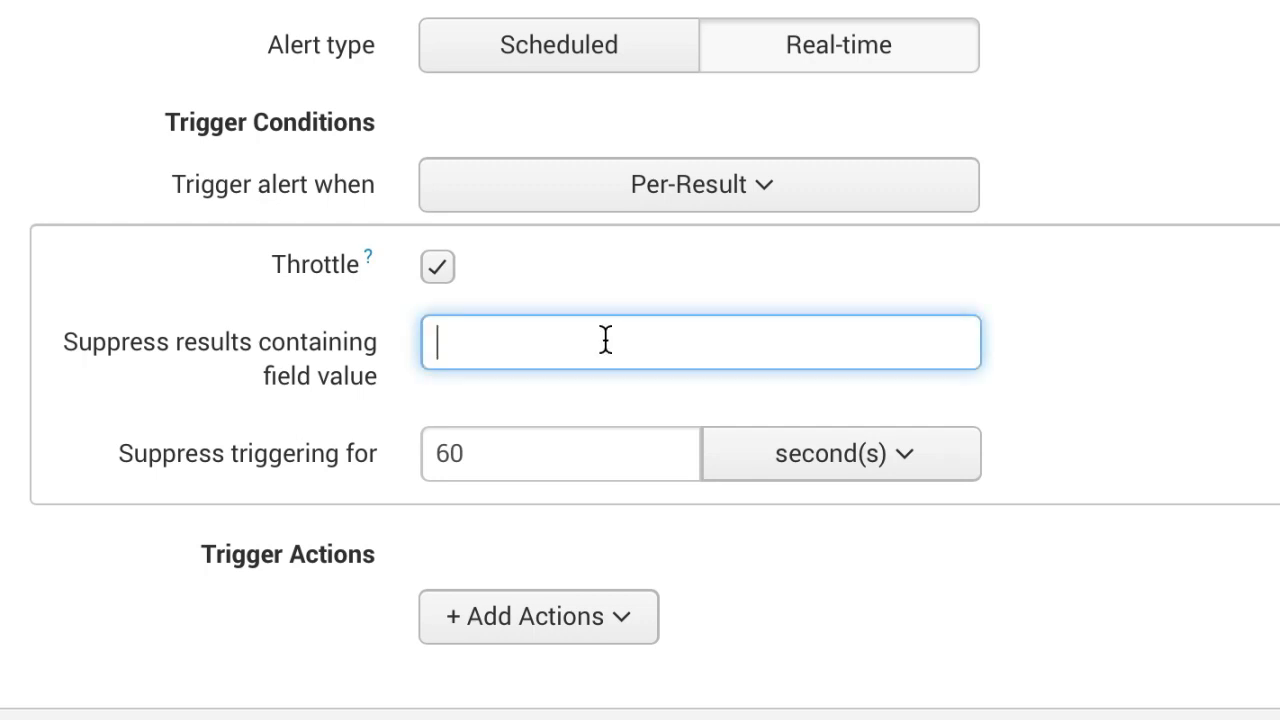
type("*")
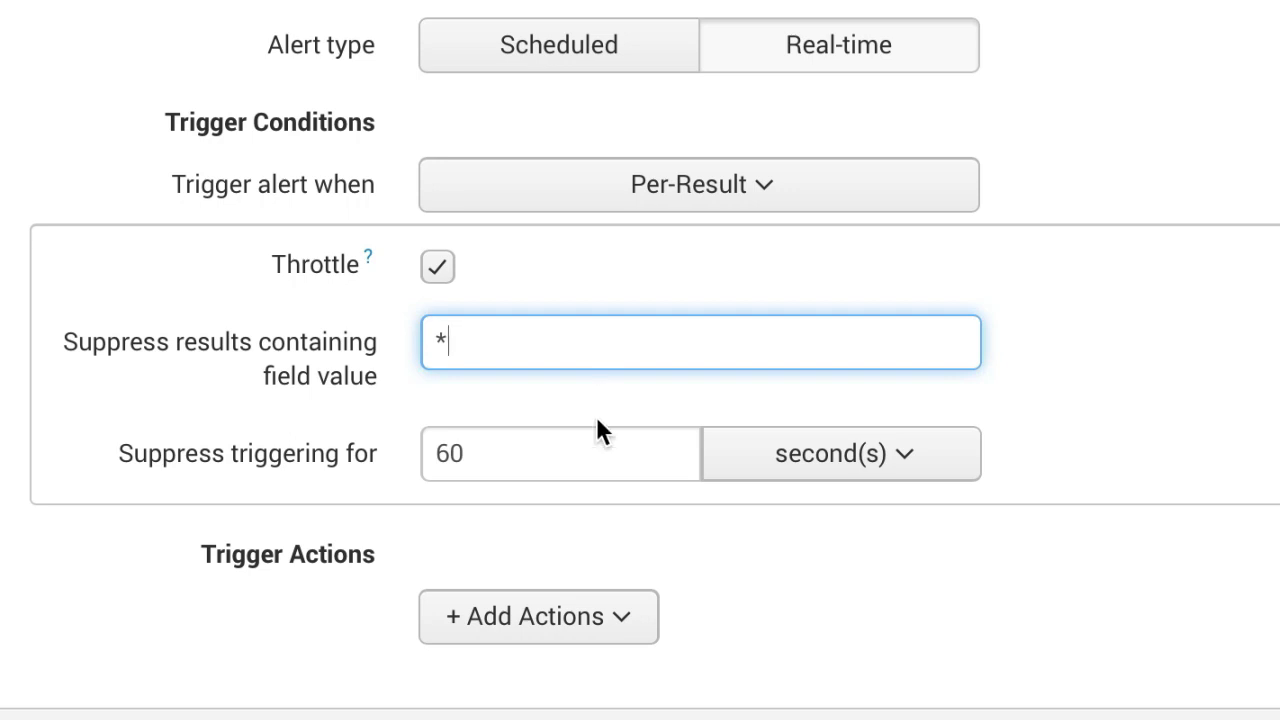
mouse_move(588, 444)
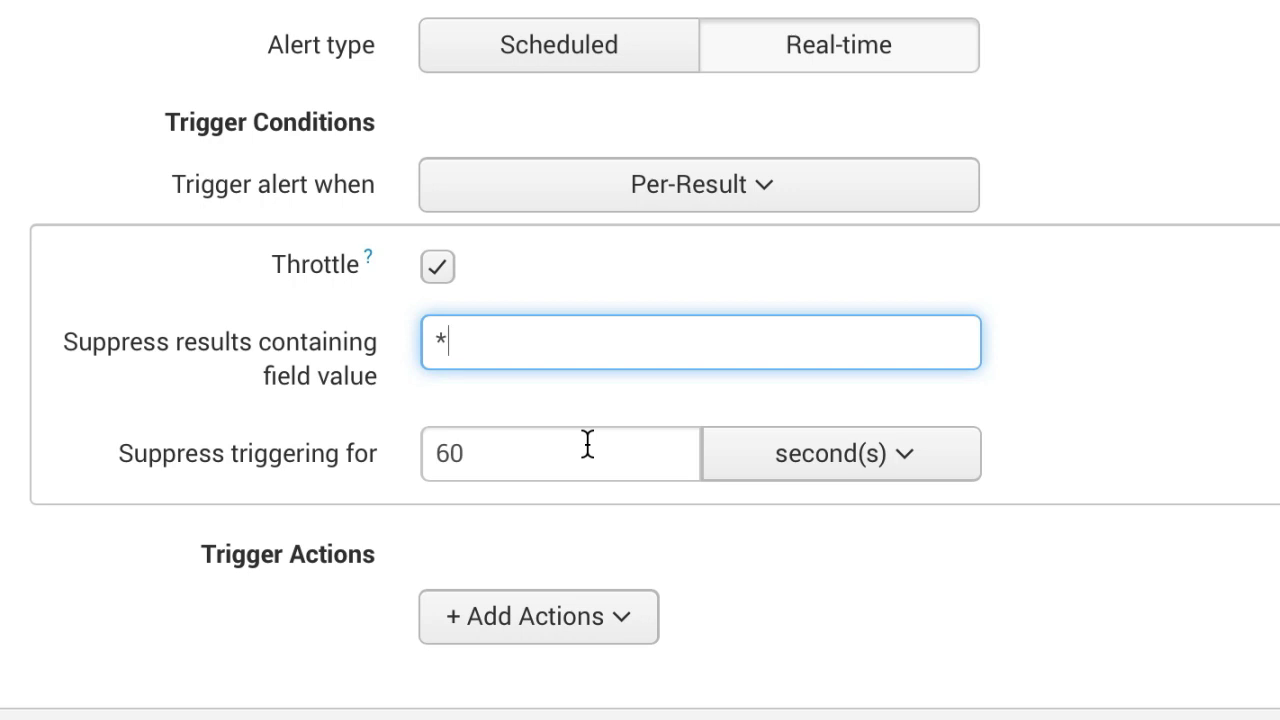
scroll("down", 3)
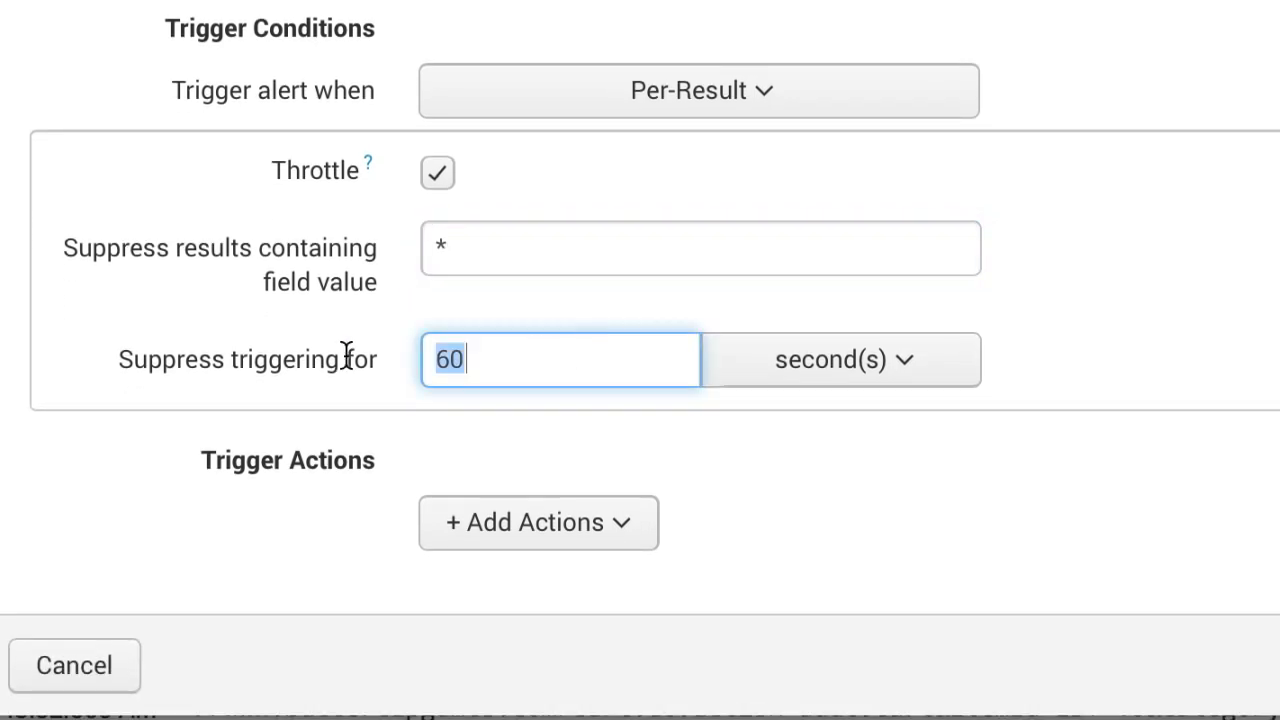
left_click(840, 360)
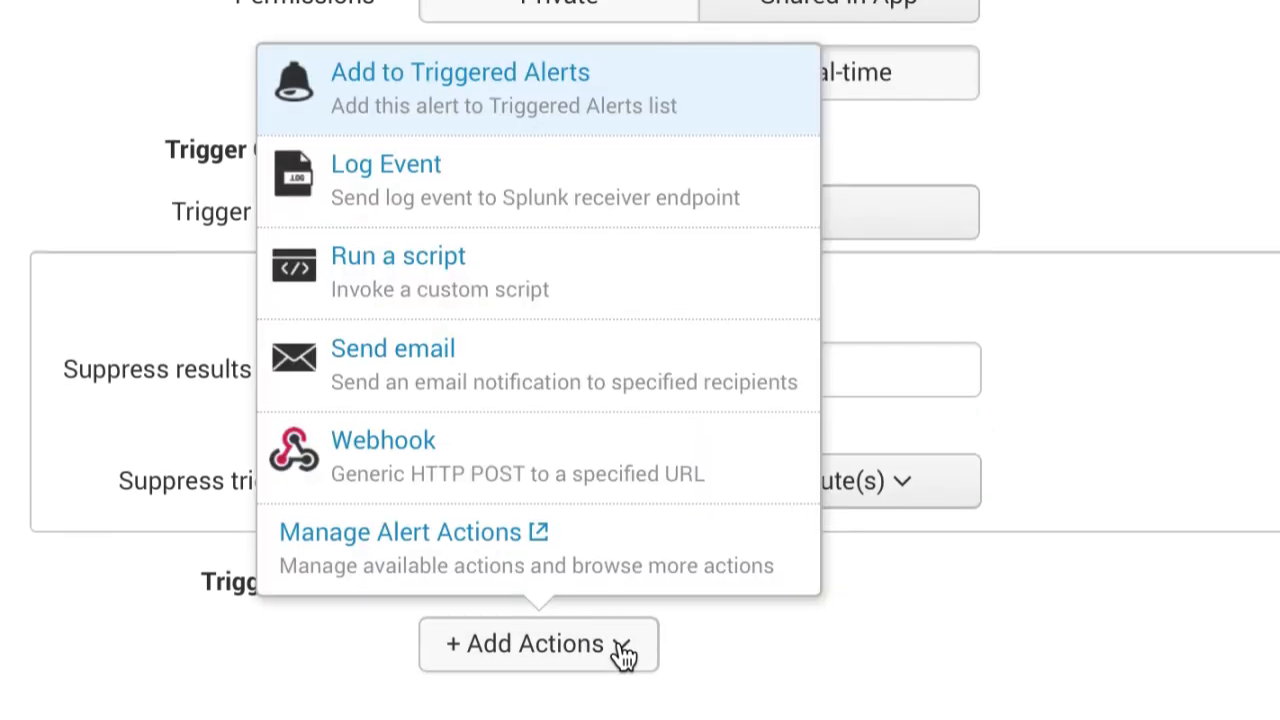
Add the 'Add to Triggered Alerts' action and save the Server Errors for Online Purchases alert.
left_click(460, 72)
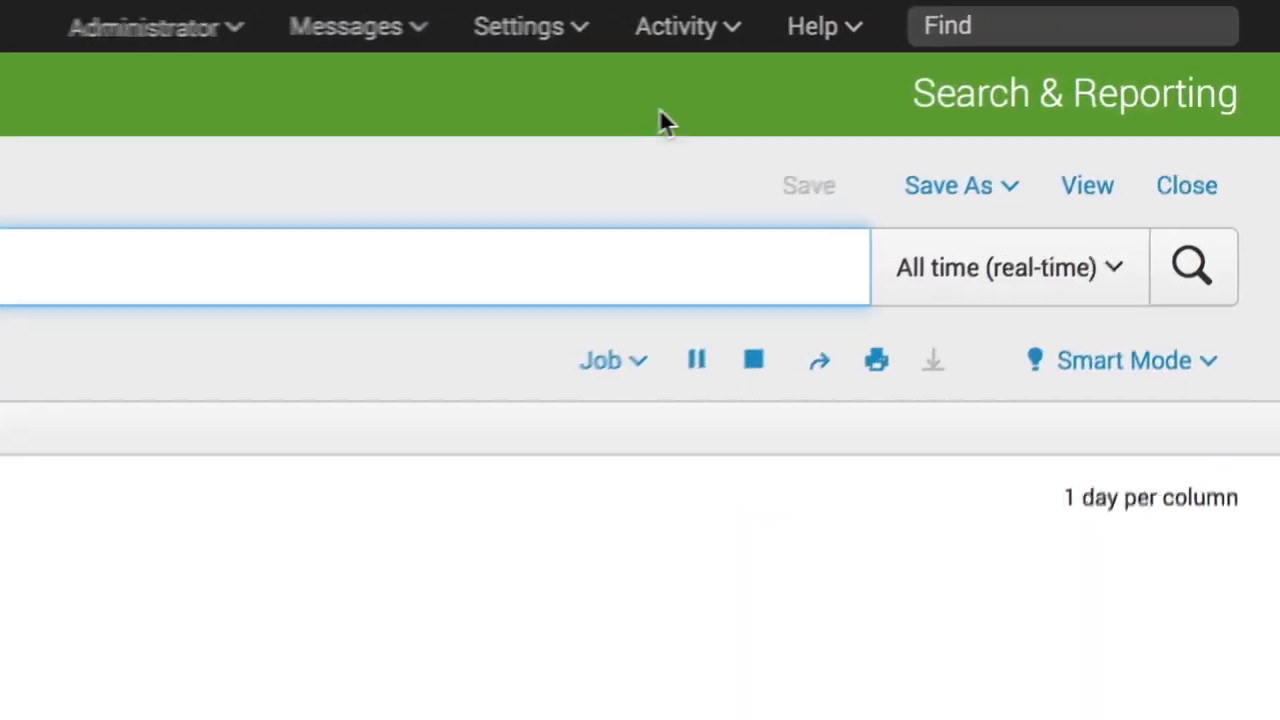
Review the two Server Errors for Online Purchases firings under Activity > Triggered Alerts.
left_click(676, 26)
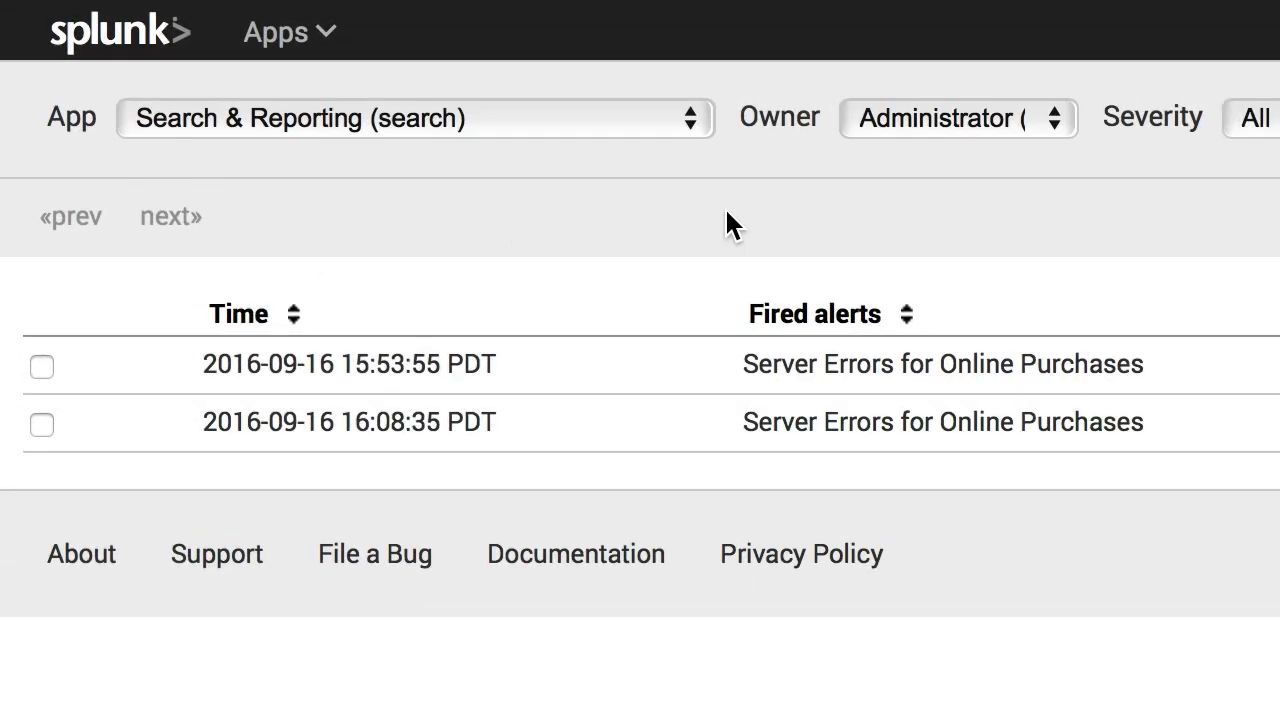
scroll("right", 3)
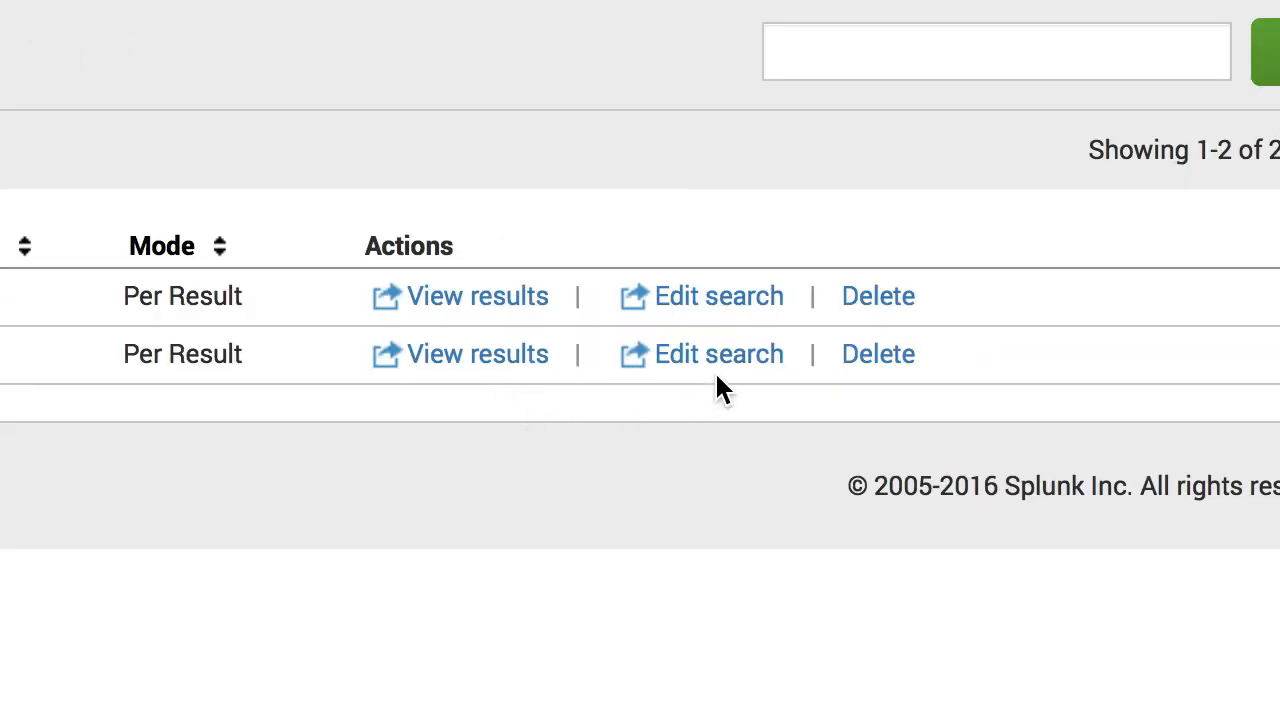
mouse_move(888, 392)
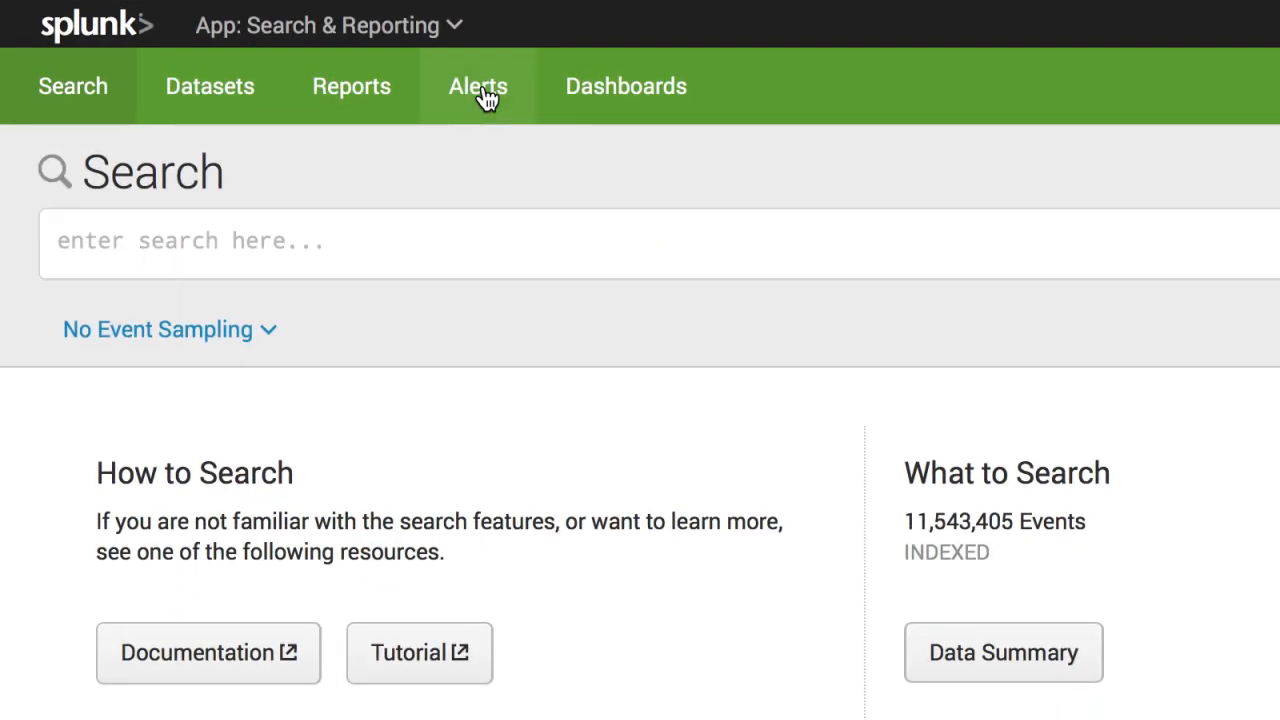
Show the Edit menu for the second saved alert on the Alerts page.
left_click(478, 86)
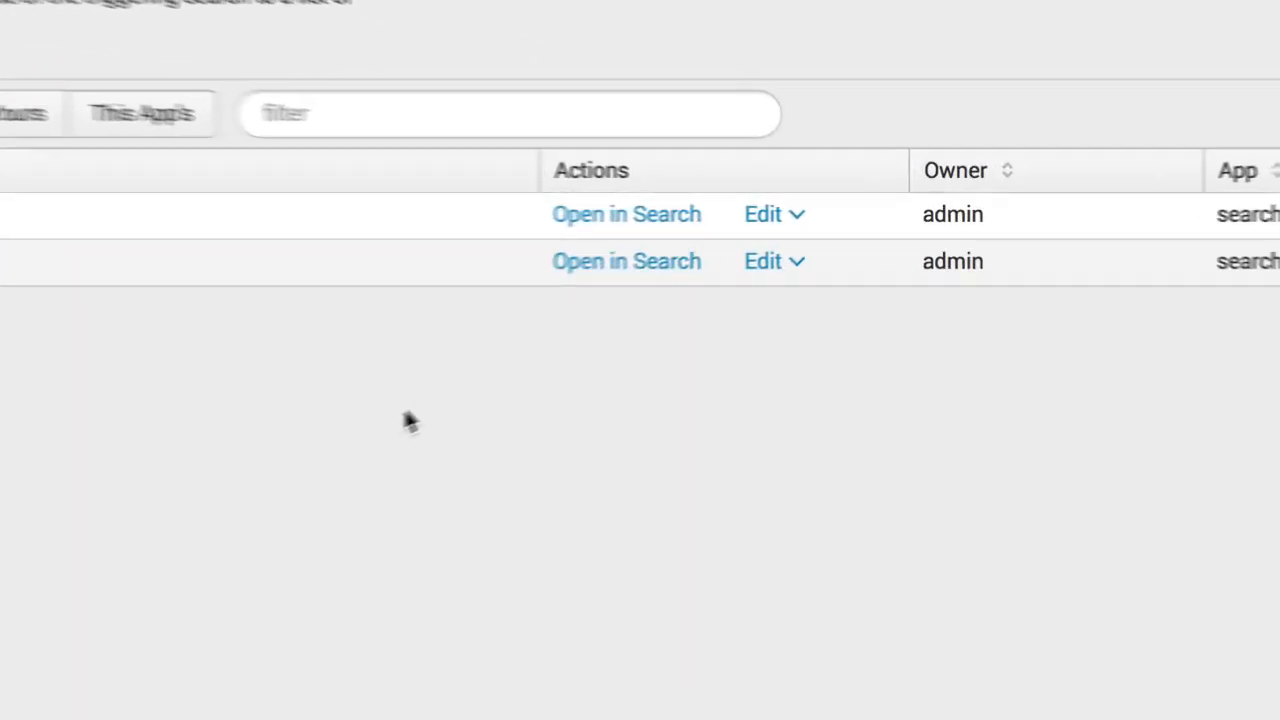
left_click(762, 260)
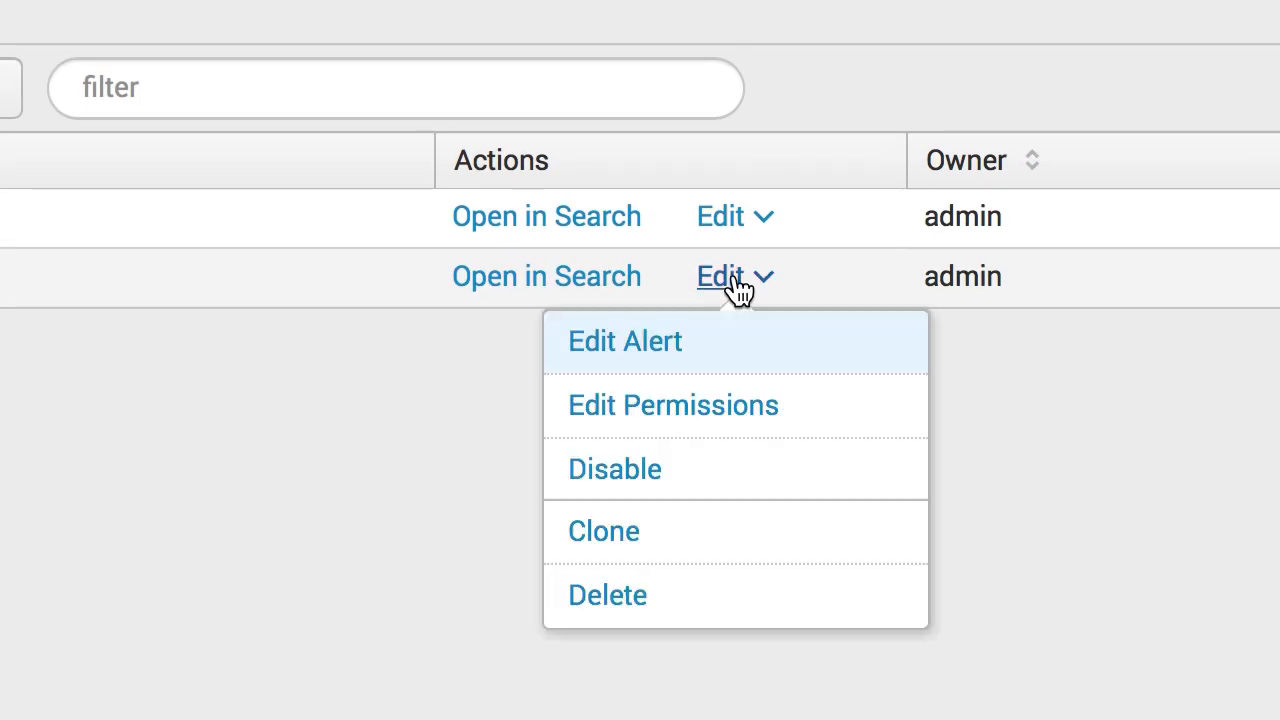